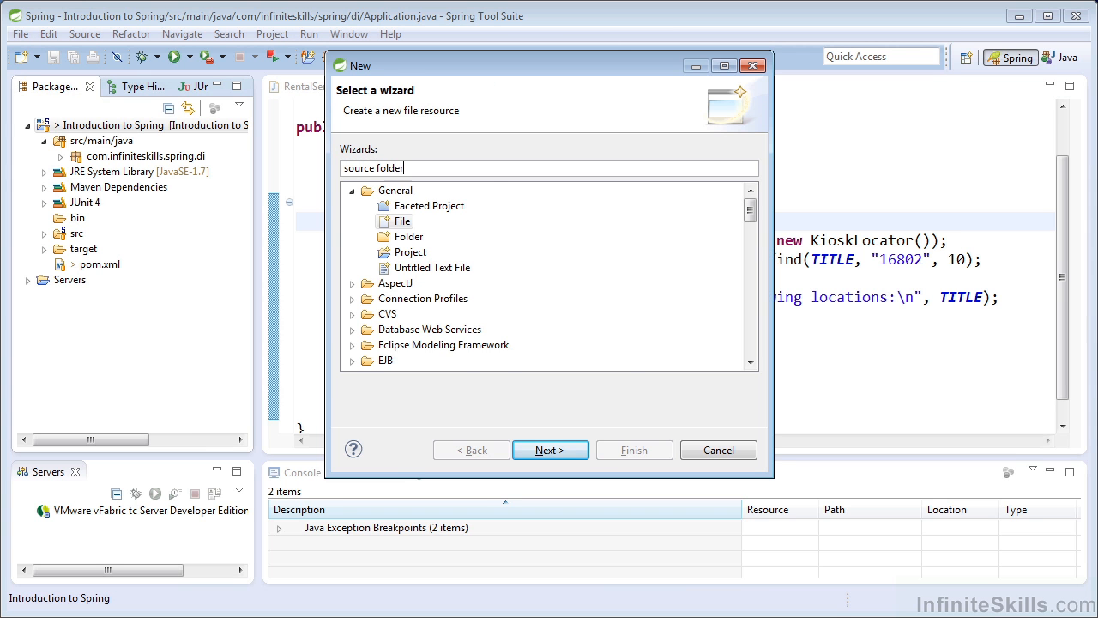
# - Create the src/main/resources source folder and begin searching for the Spring bean configuration wizard
pyautogui.click(550, 450)
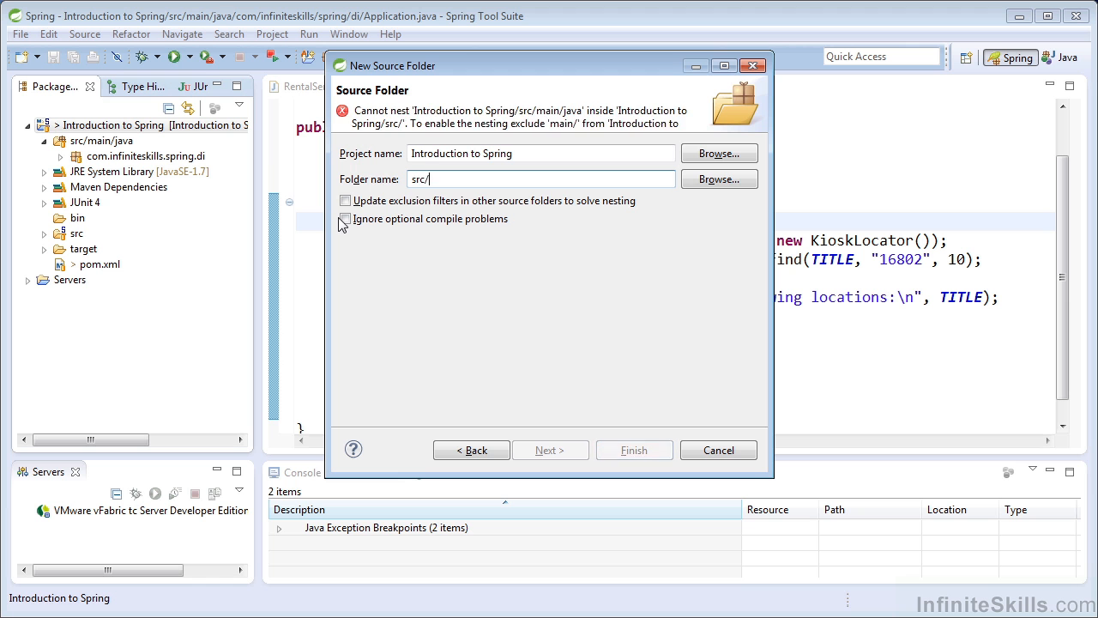
pyautogui.click(633, 449)
pyautogui.write('spring bean con')
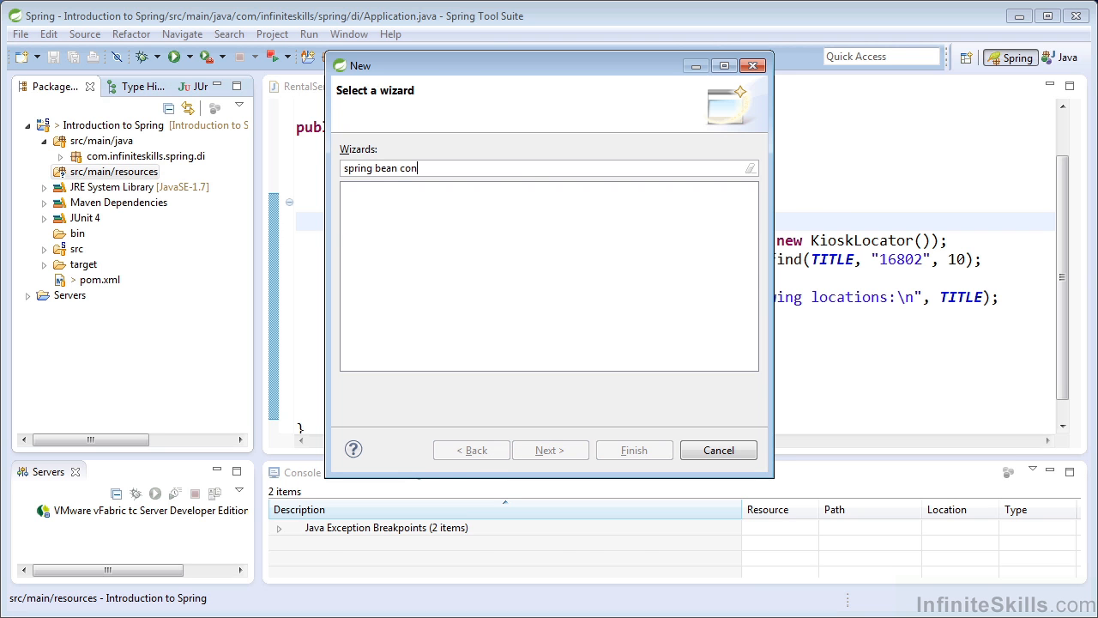
# - Create application-context.xml in src/main/resources, opening it with an empty beans element
pyautogui.click(550, 450)
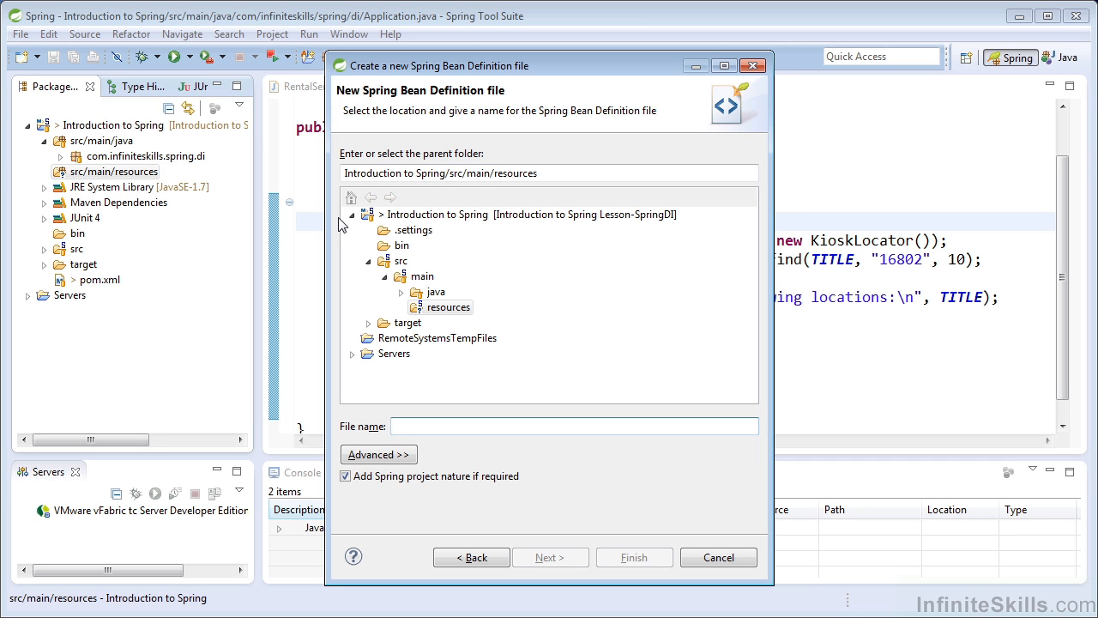
pyautogui.write('application-c')
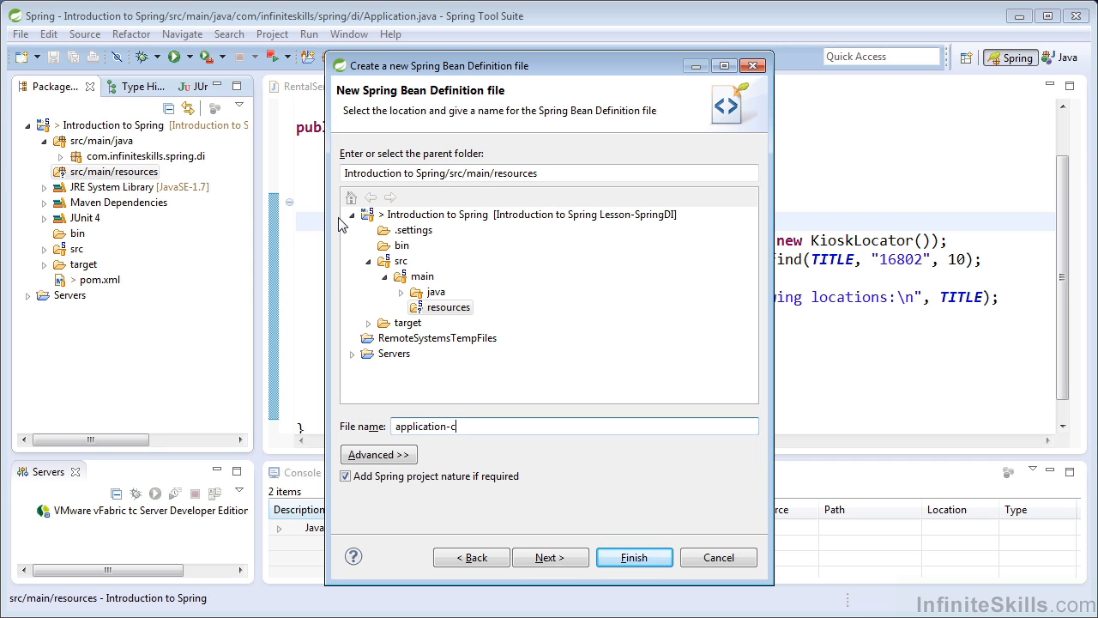
pyautogui.write('ontext.xml')
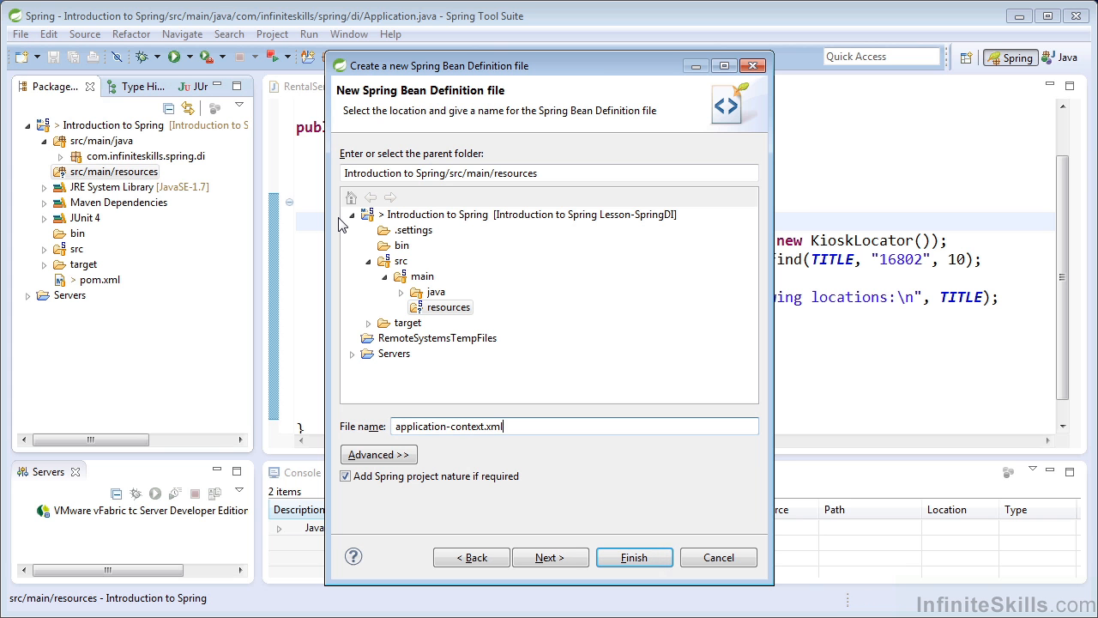
pyautogui.click(634, 557)
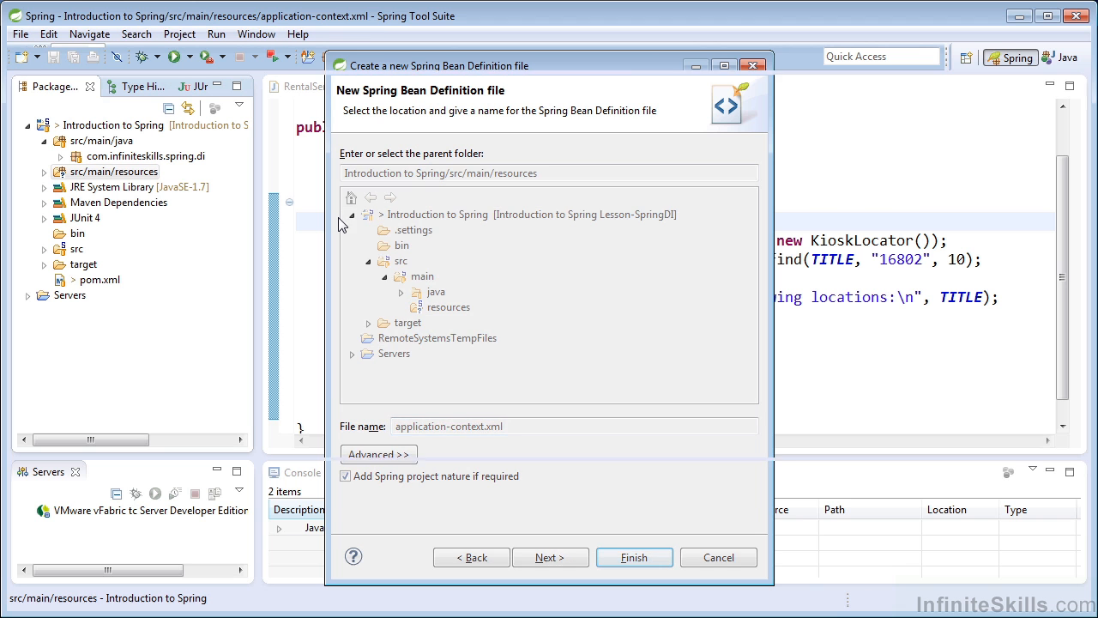
pyautogui.click(633, 557)
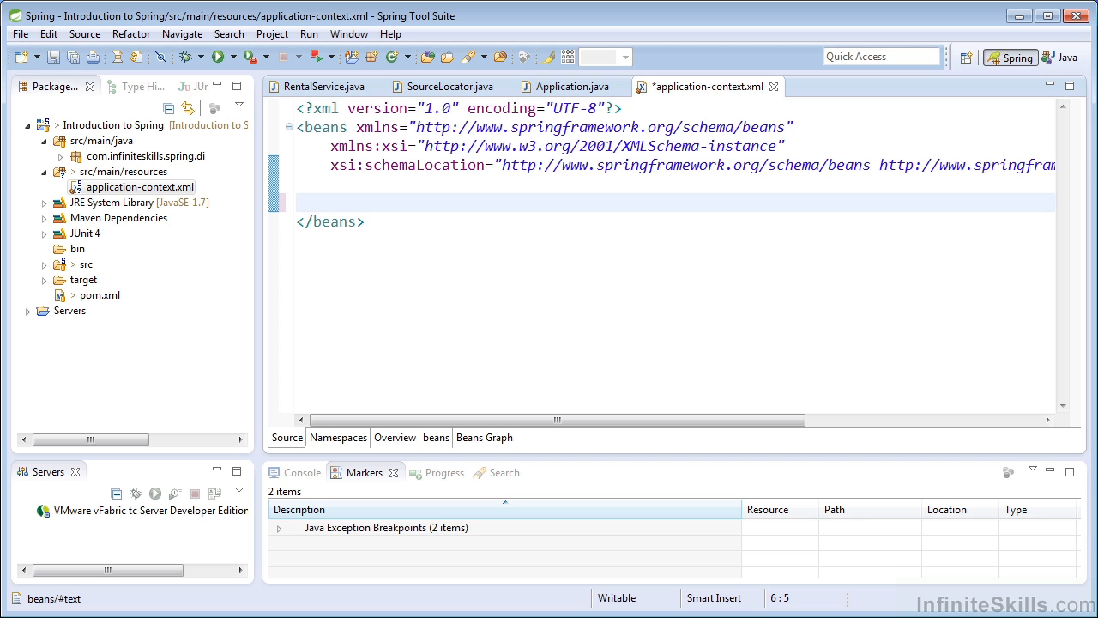
# - Add bean id 'kioskLocator' of class com.infiniteskills.spring.di.KioskLocator and save the file
pyautogui.write('<')
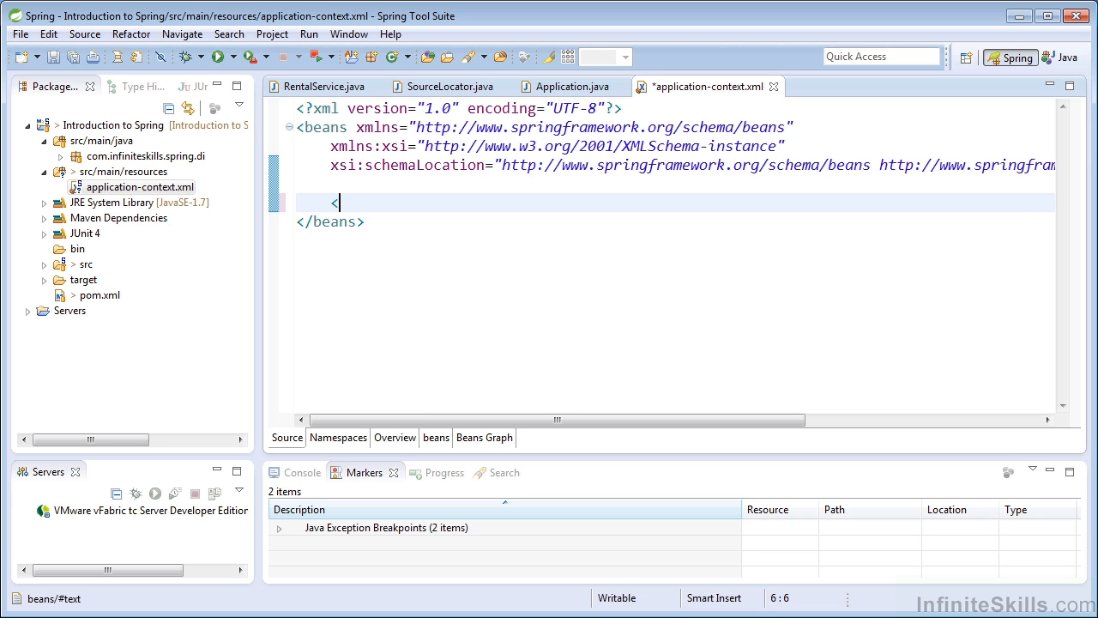
pyautogui.write('bean></bean>')
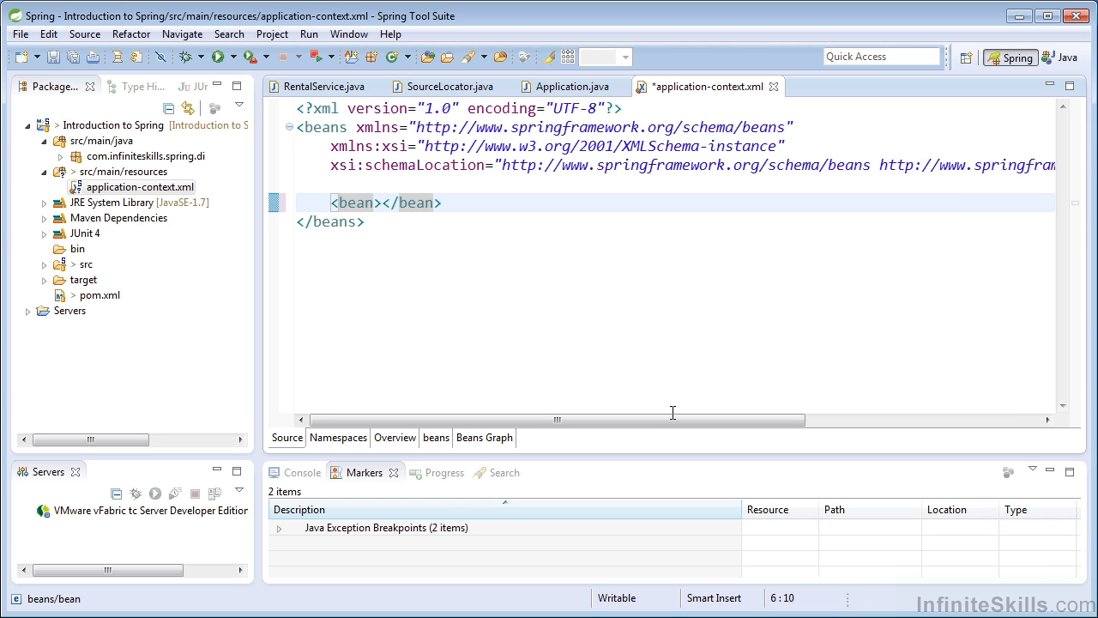
pyautogui.write('/>')
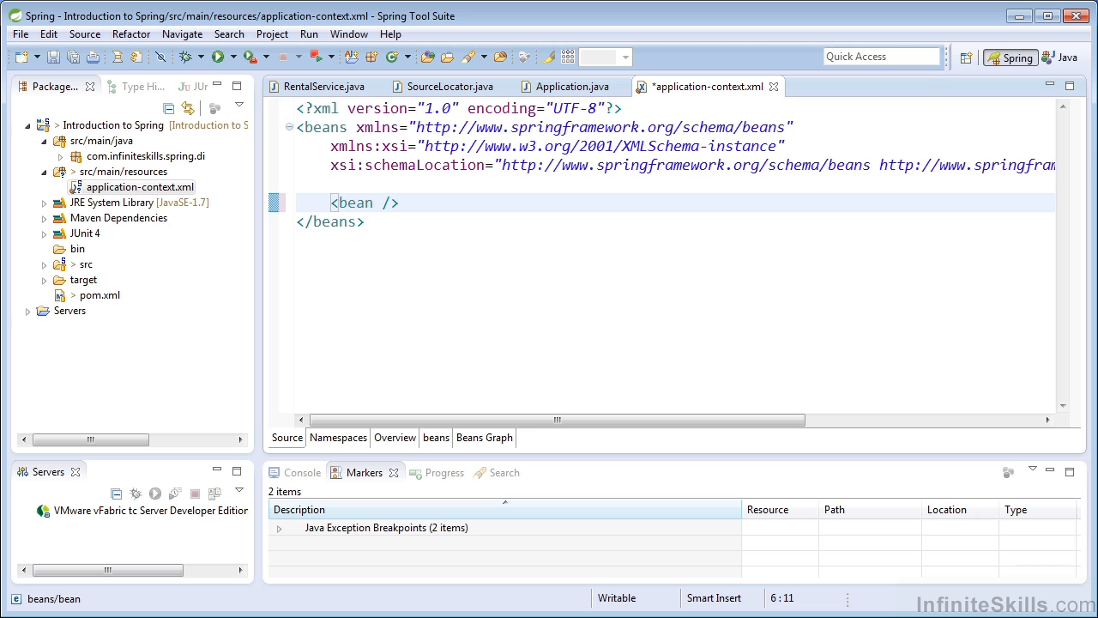
pyautogui.write('class')
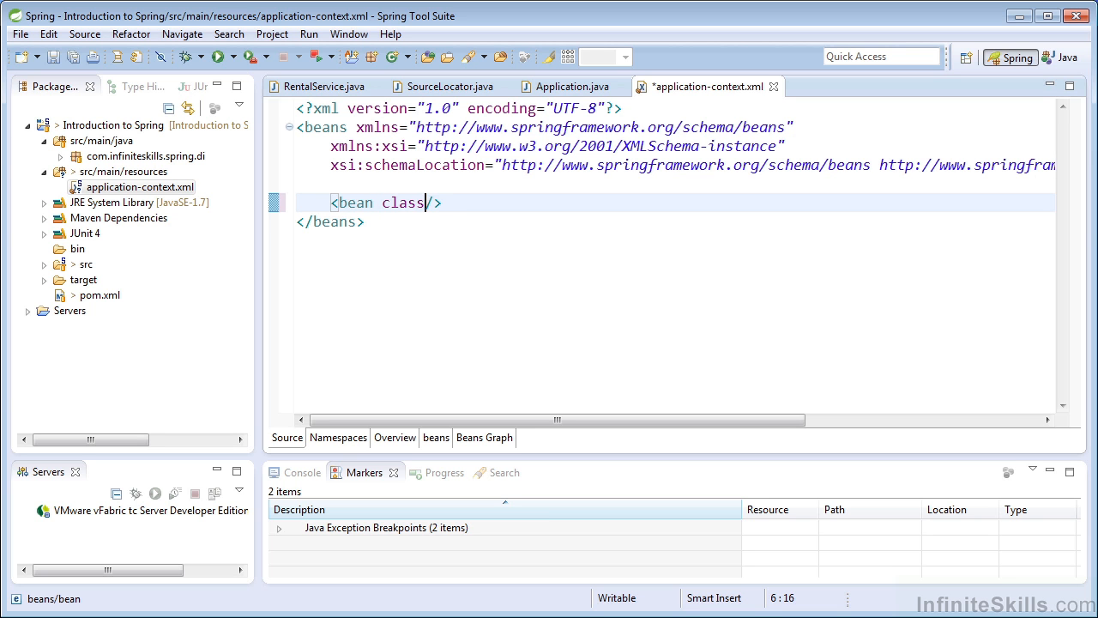
pyautogui.write('=""')
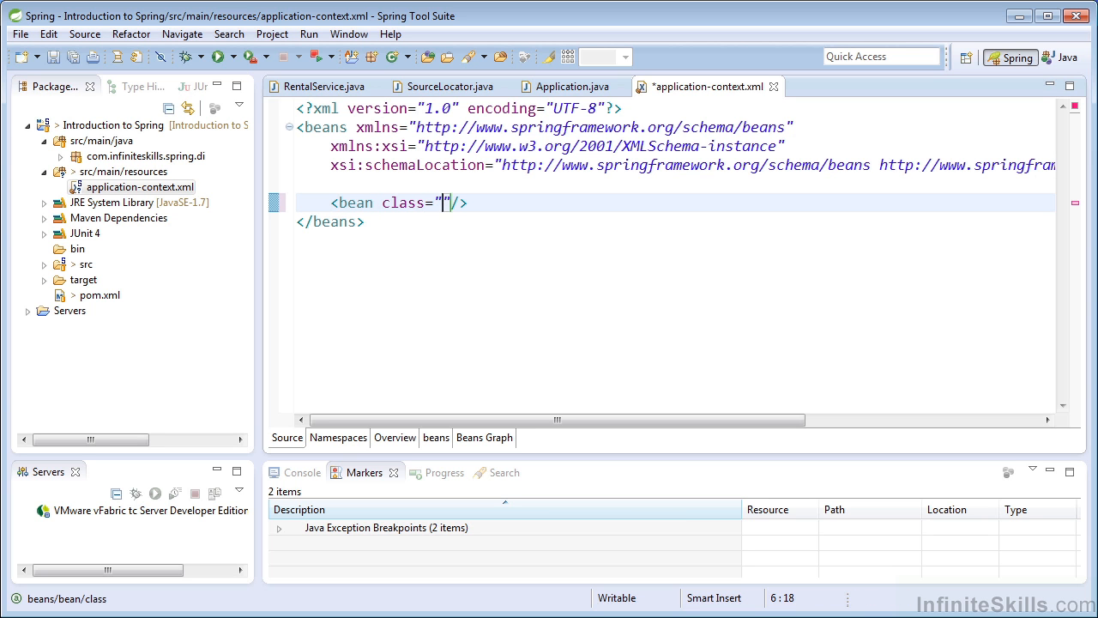
pyautogui.write('com.infiniteskills.spring.di.KioskLocator')
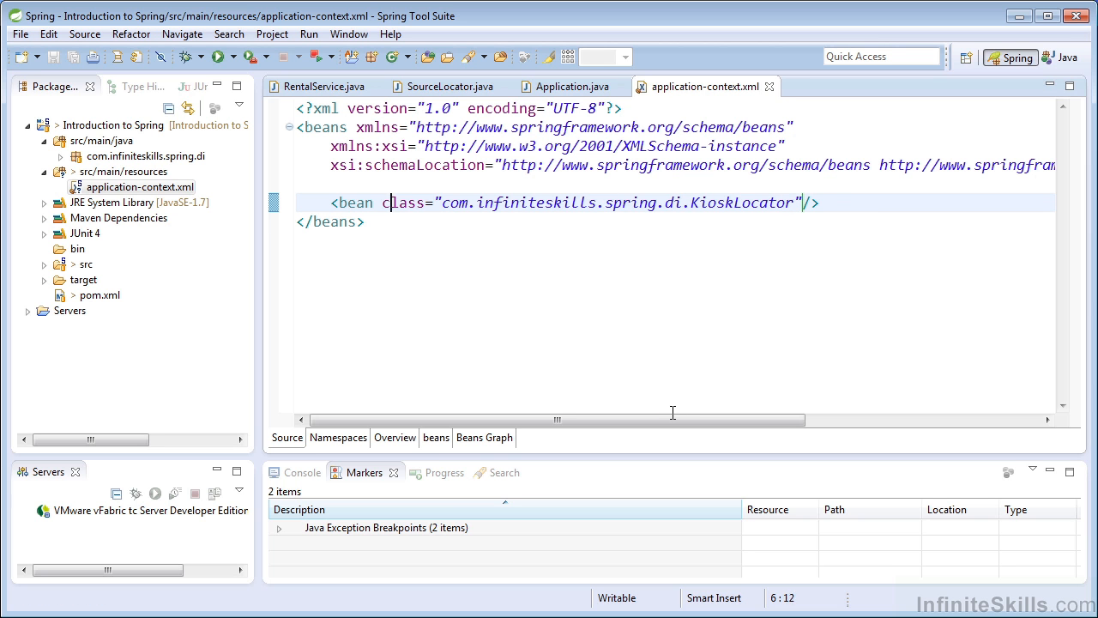
pyautogui.write('id="kiosk"')
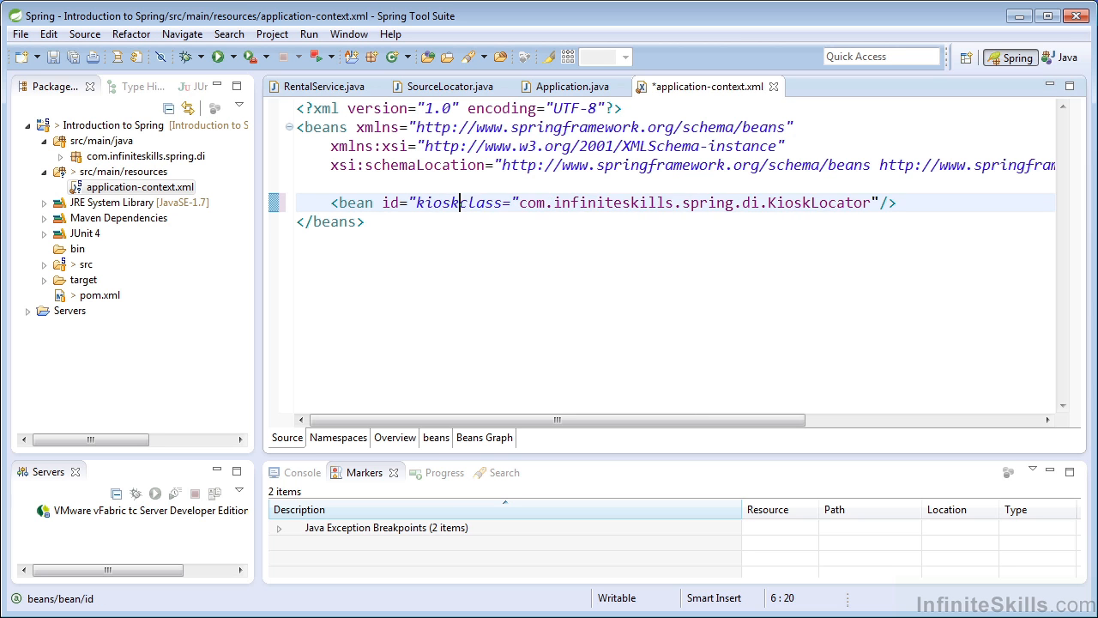
pyautogui.write('Locator"')
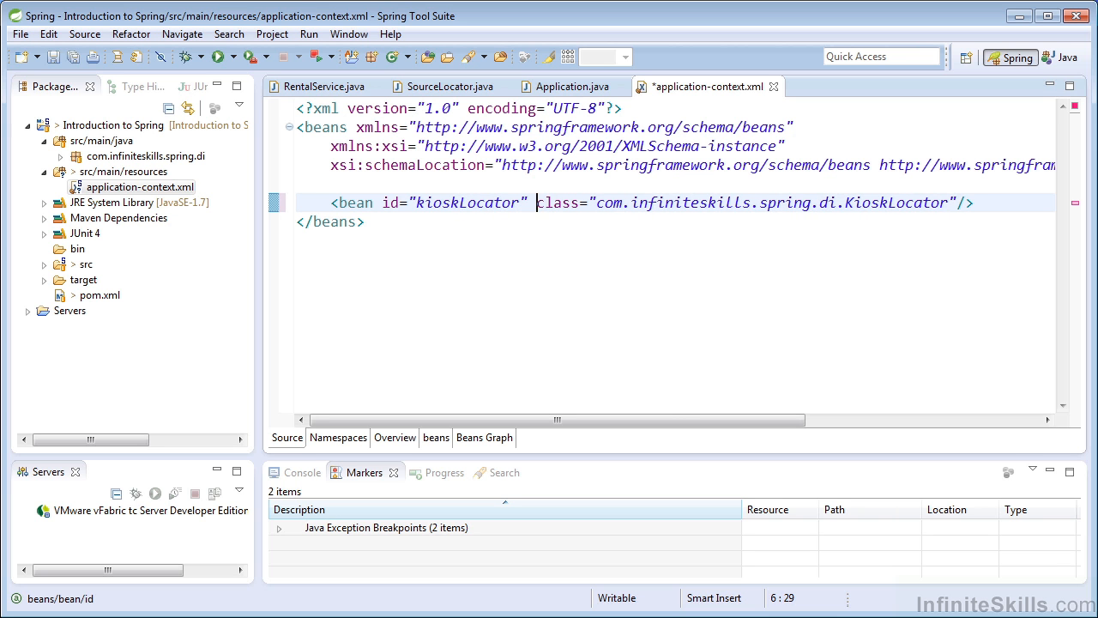
pyautogui.press('ctrl+s')
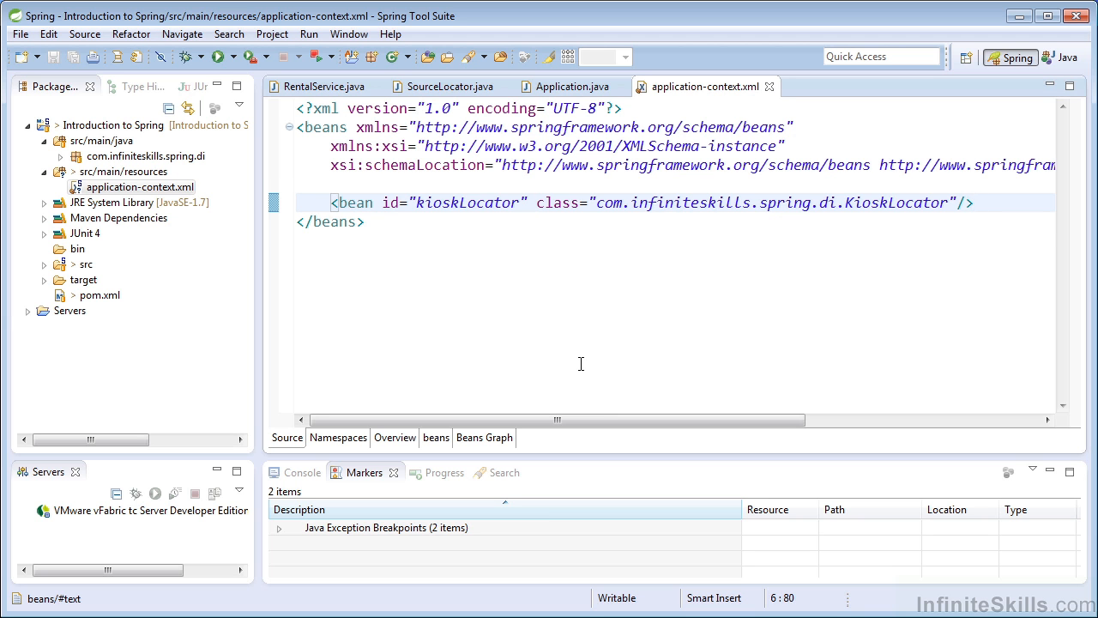
# - Declare a rentalService bean of class com.infiniteskills.spring.di.RentalService
pyautogui.write('<bean')
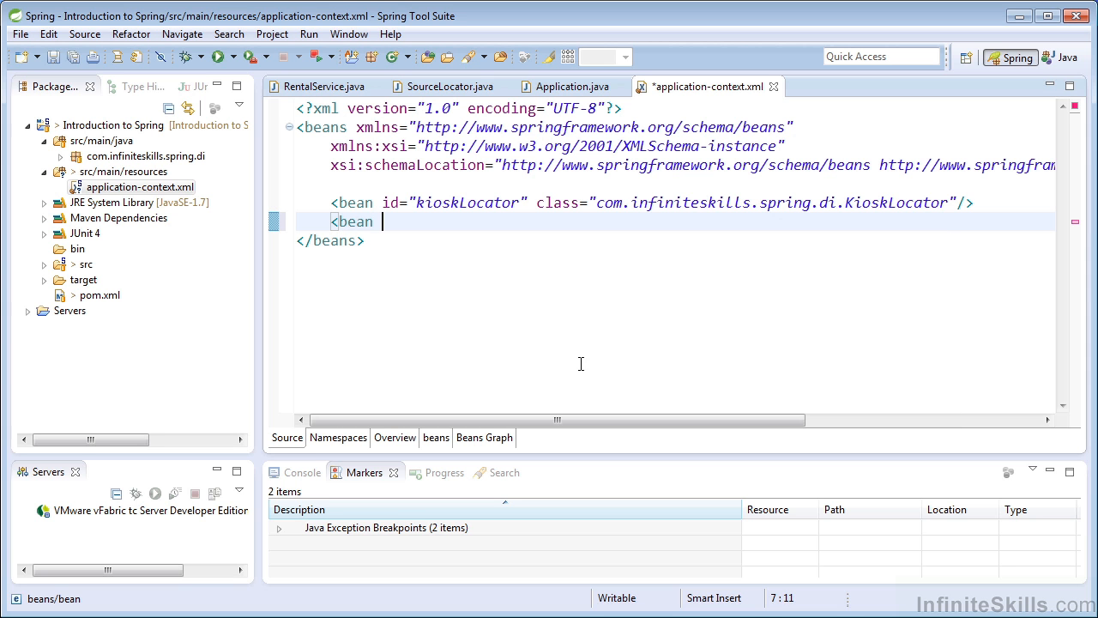
pyautogui.write('id="re"')
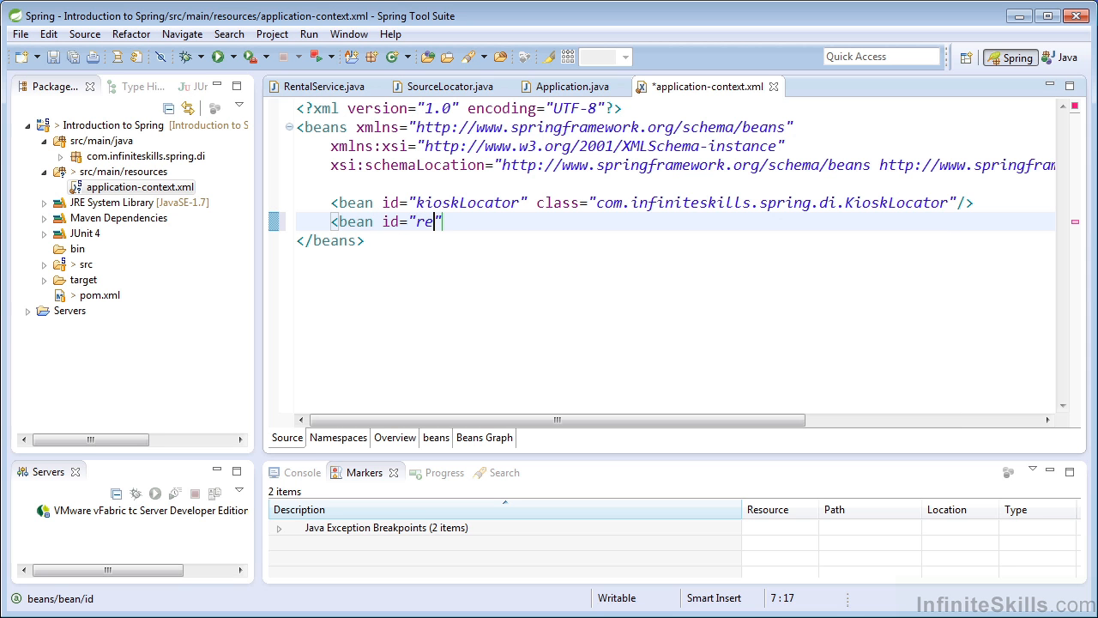
pyautogui.write('ntalService')
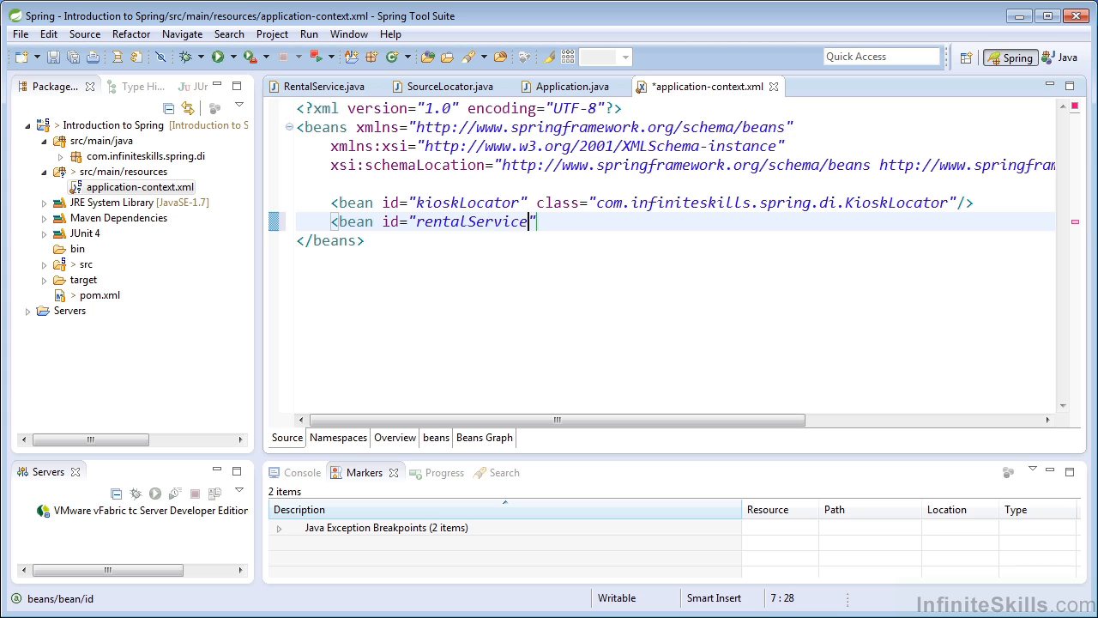
pyautogui.write('clas')
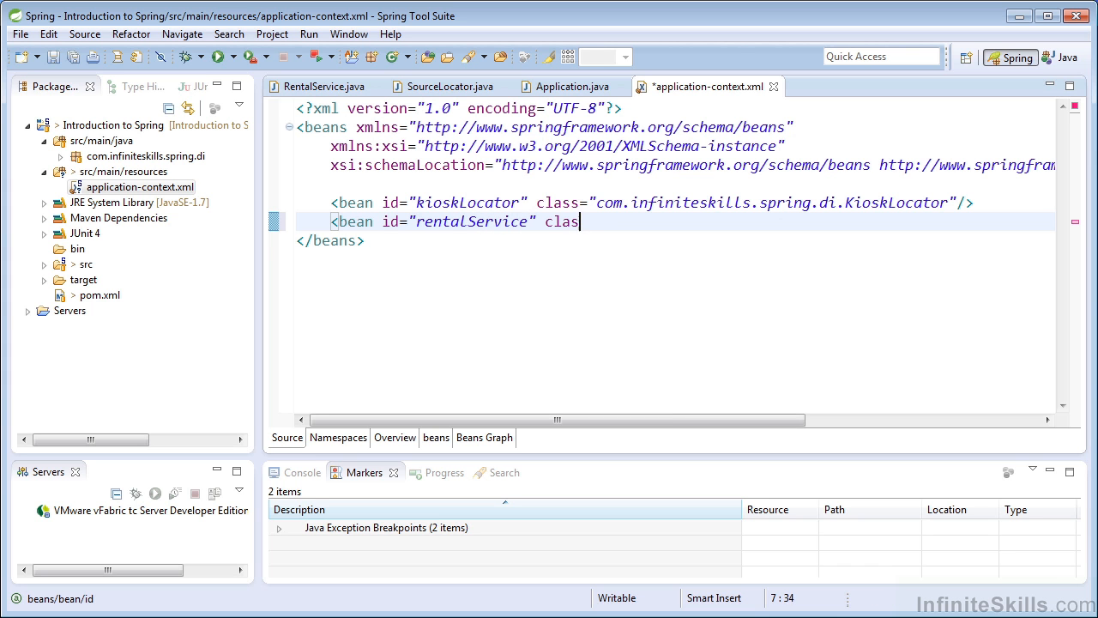
pyautogui.write('s="com"')
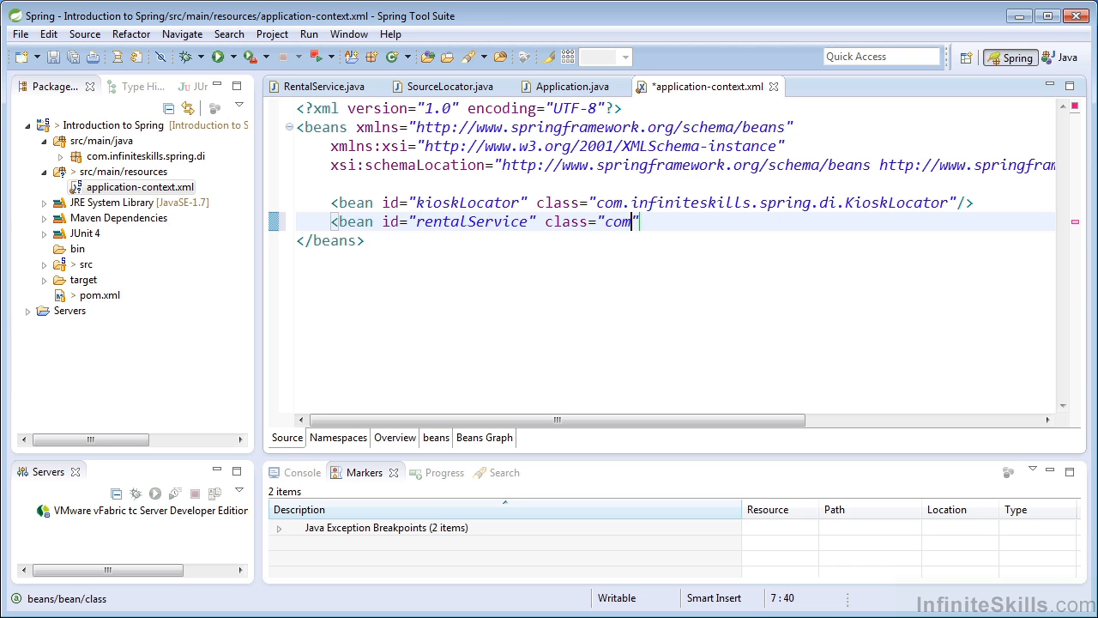
pyautogui.write('.infiniteskills.spring.di')
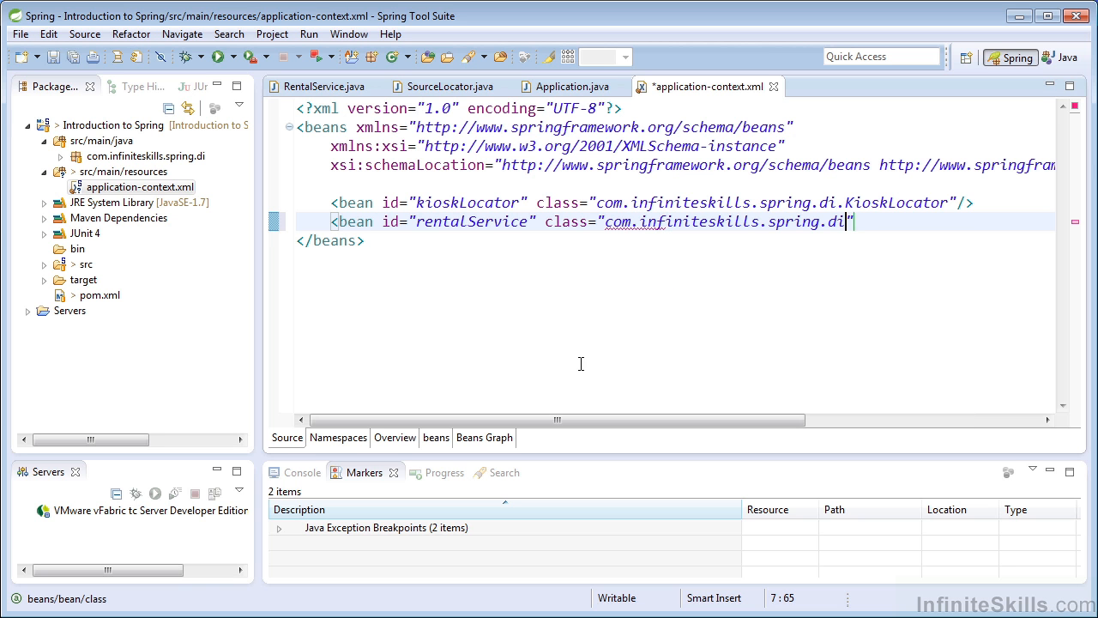
pyautogui.write('.re')
pyautogui.write('<constructor-arg />')
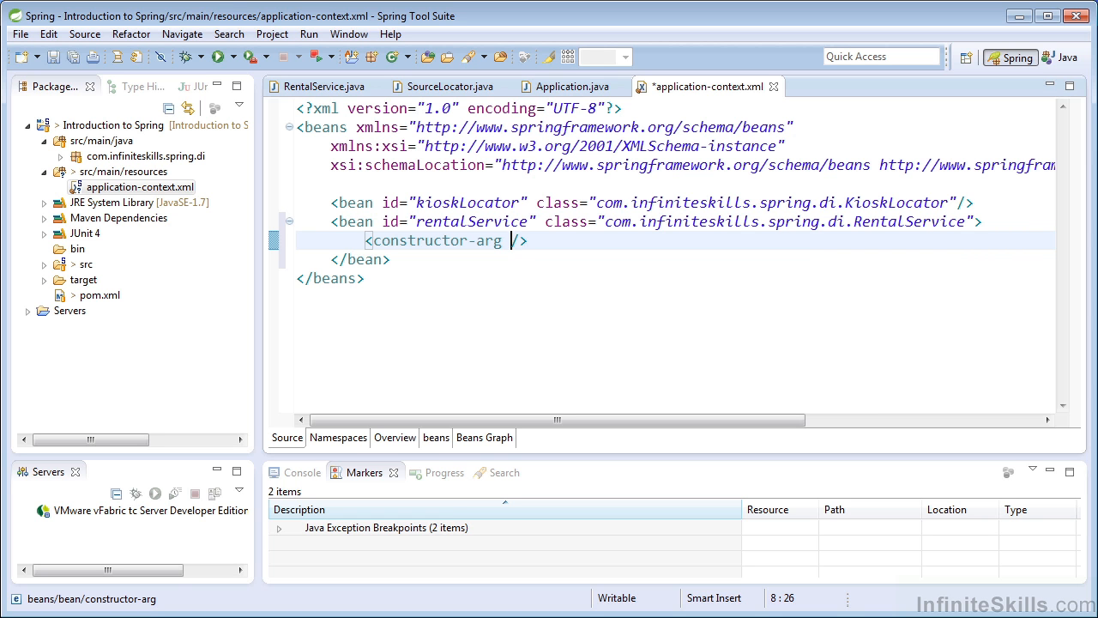
# - Add a constructor-arg referencing kioskLocator to rentalService and save application-context.xml
pyautogui.write('re')
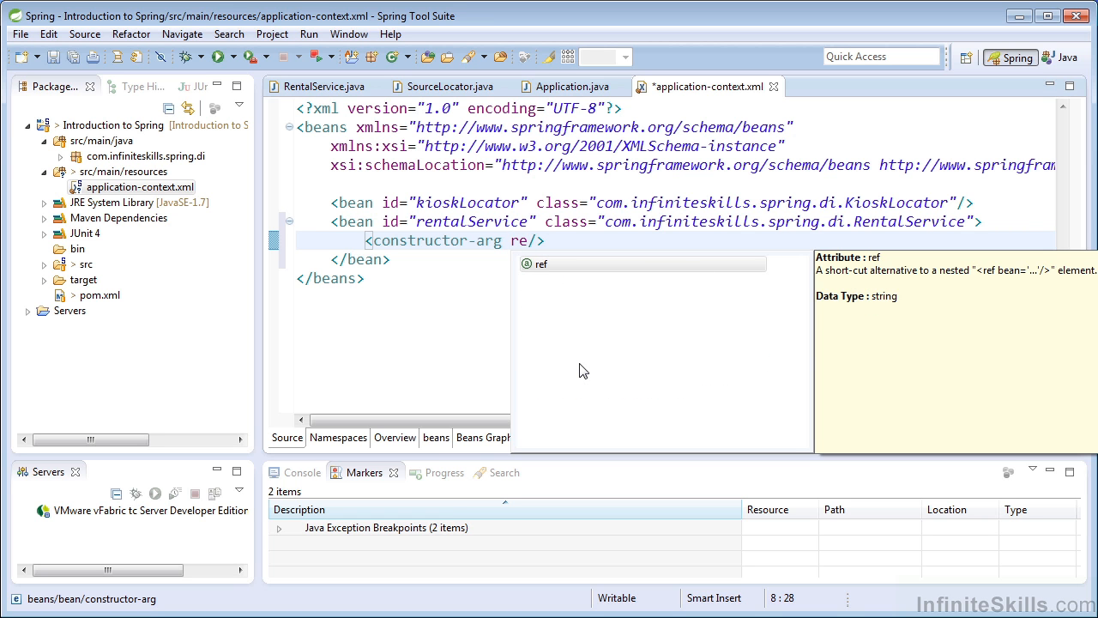
pyautogui.write('f=')
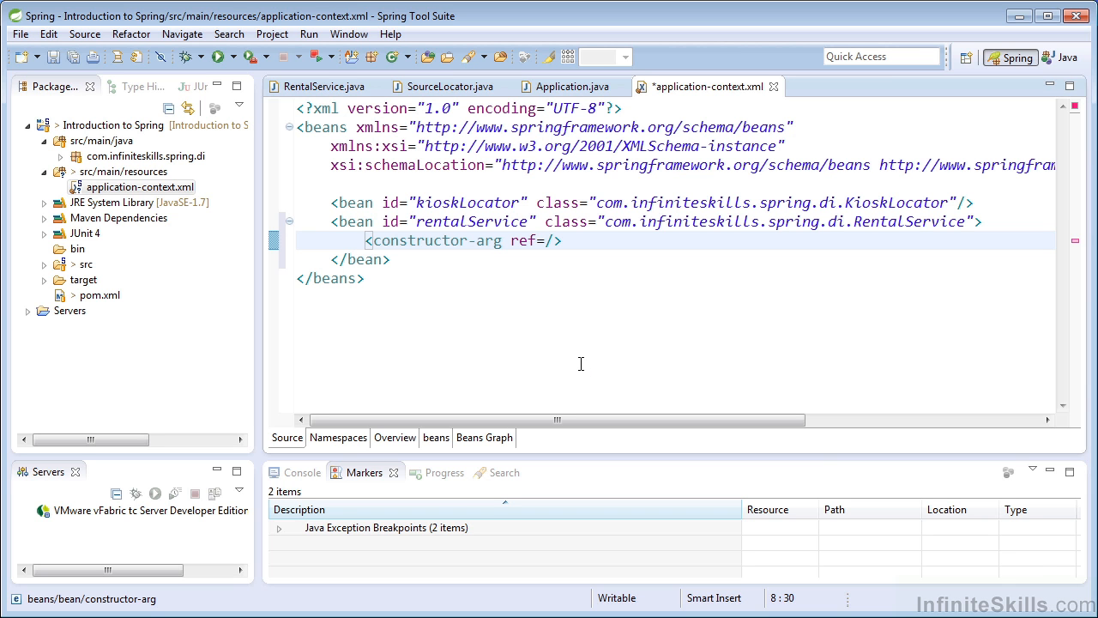
pyautogui.write('kioskLocato"')
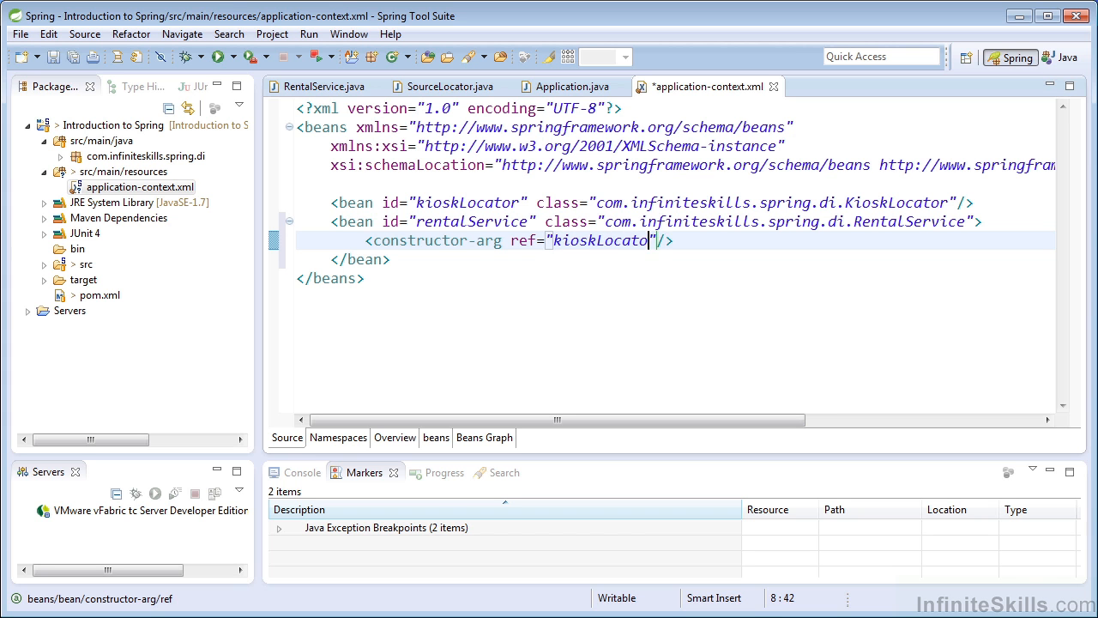
pyautogui.write('r')
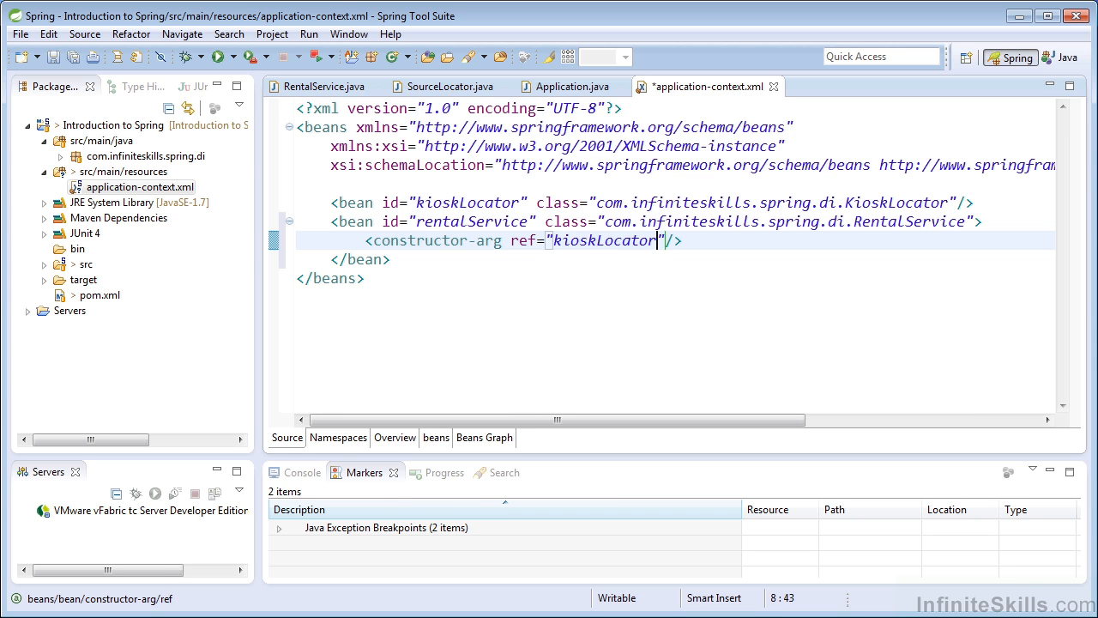
pyautogui.press('ctrl+s')
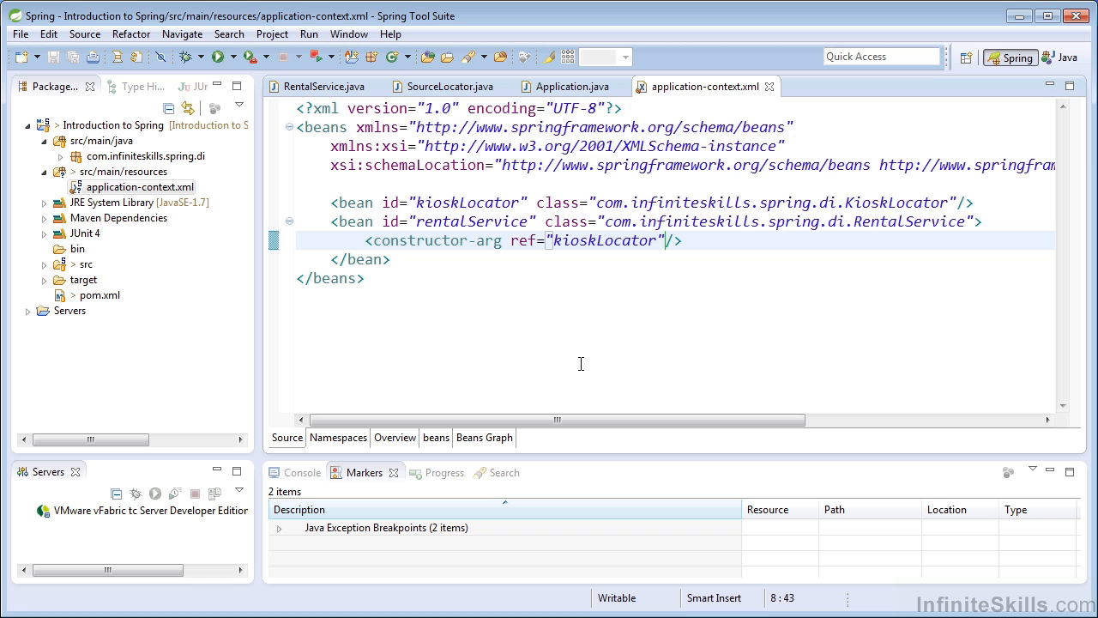
pyautogui.click(323, 85)
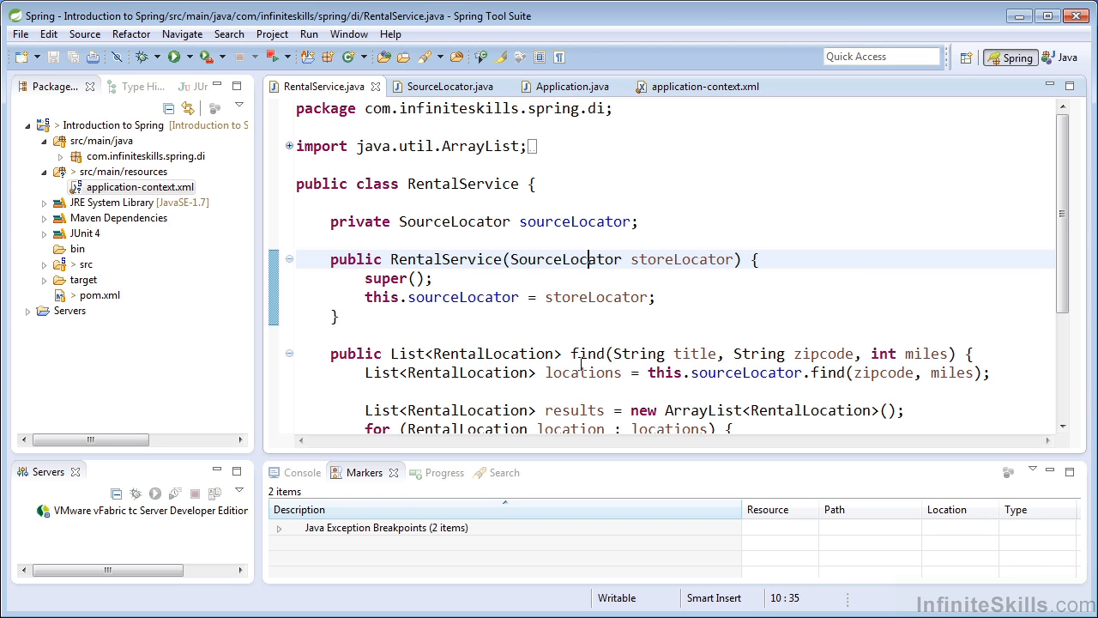
pyautogui.click(467, 259)
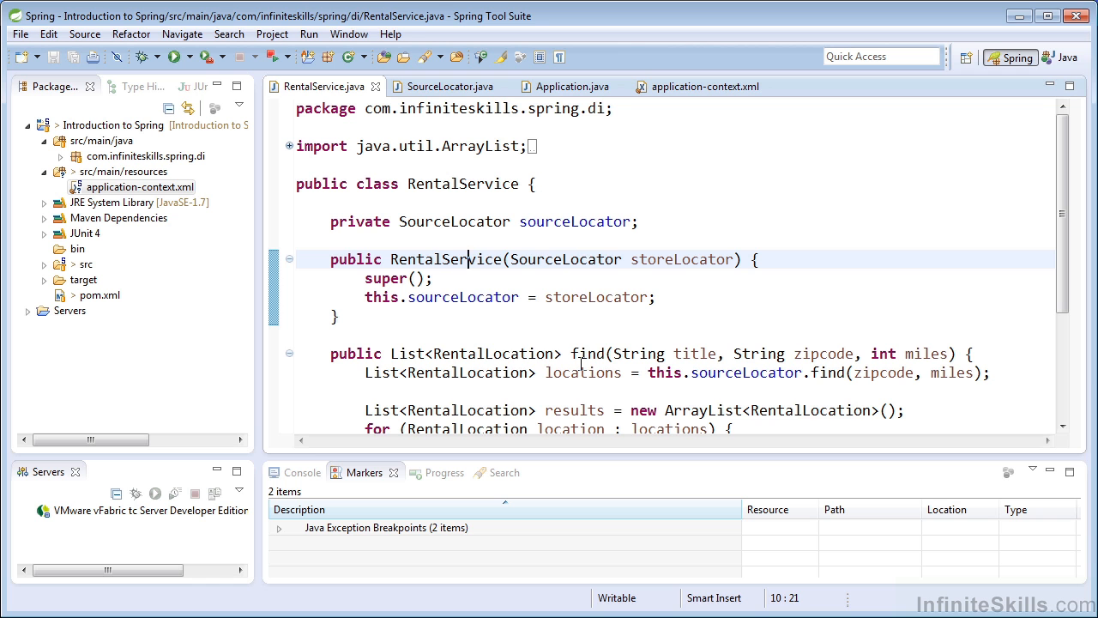
pyautogui.click(703, 86)
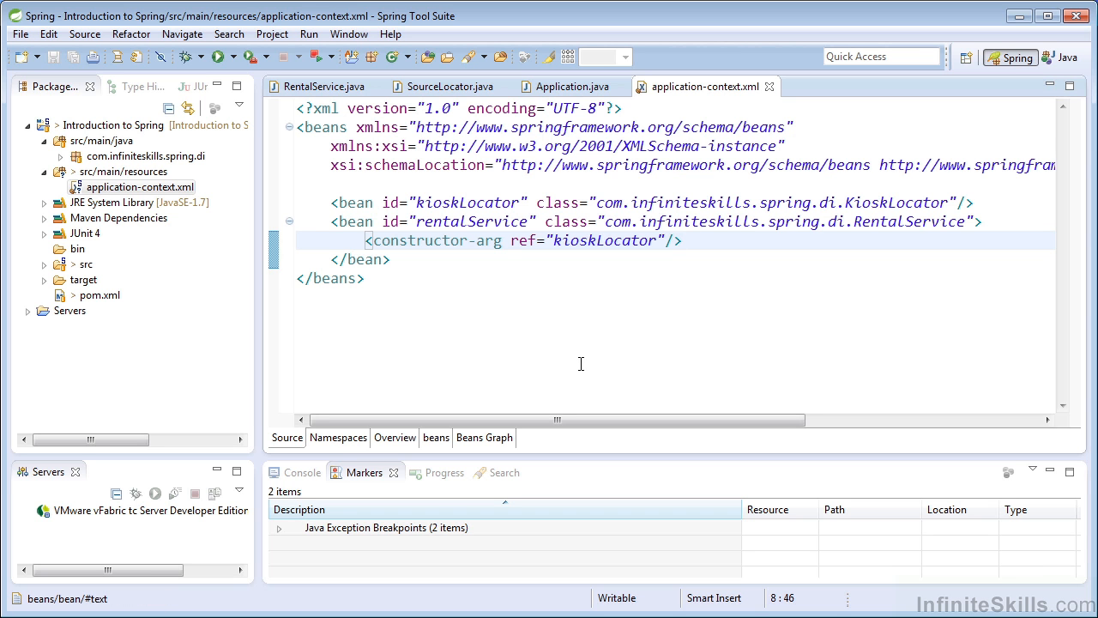
pyautogui.moveTo(589, 356)
pyautogui.write('Appl')
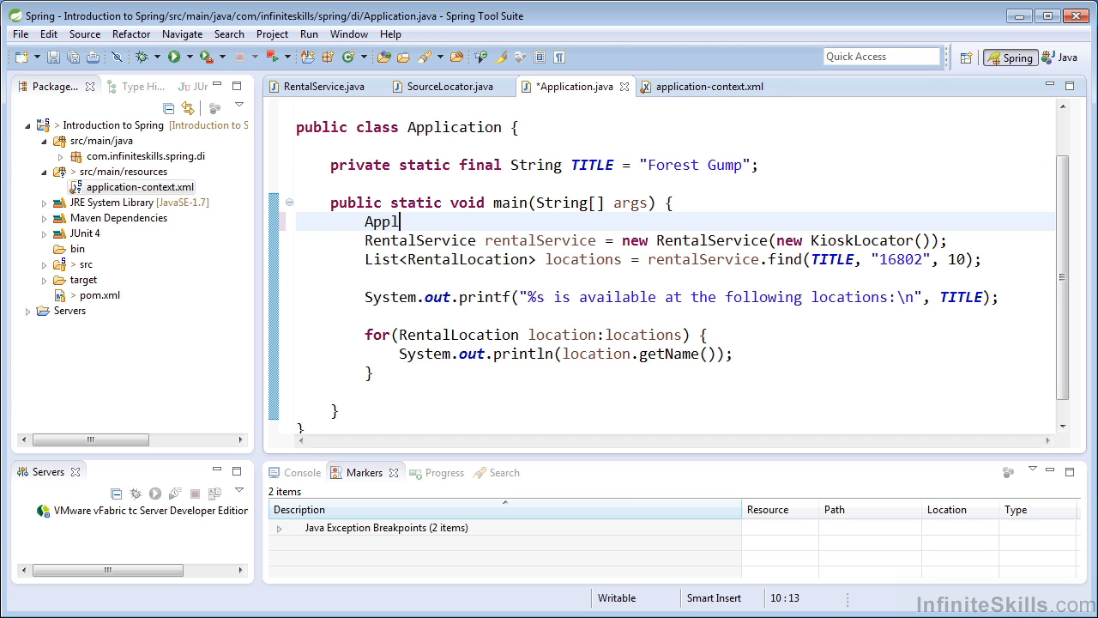
# - Declare ApplicationContext context = new ClassPathXmlApplicationContext("application-context.xml") in main
pyautogui.write('icationContext')
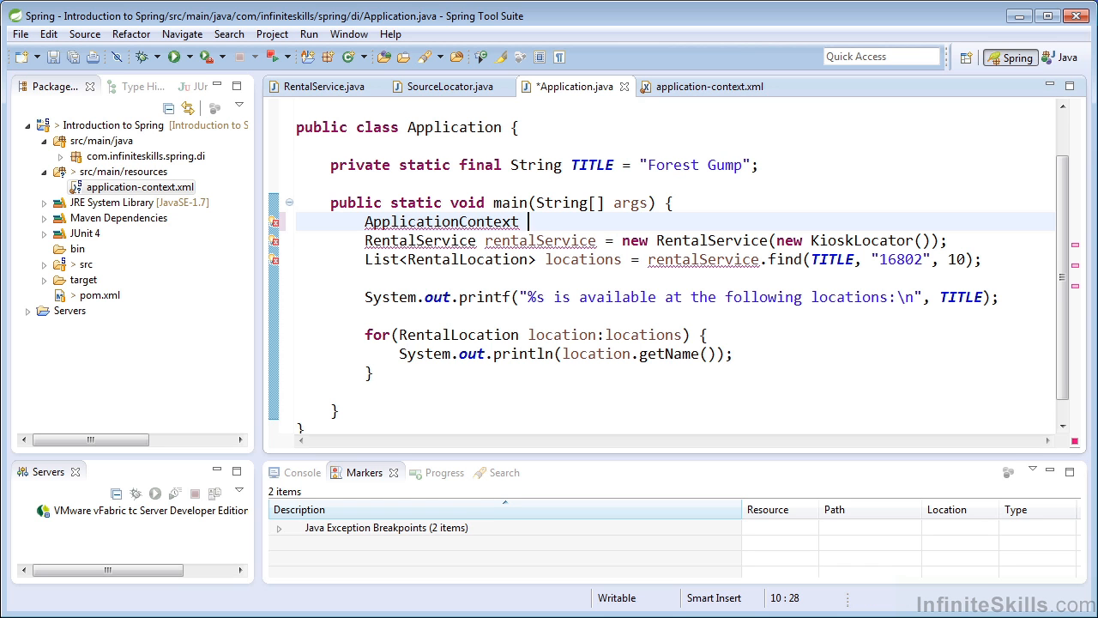
pyautogui.write('context =')
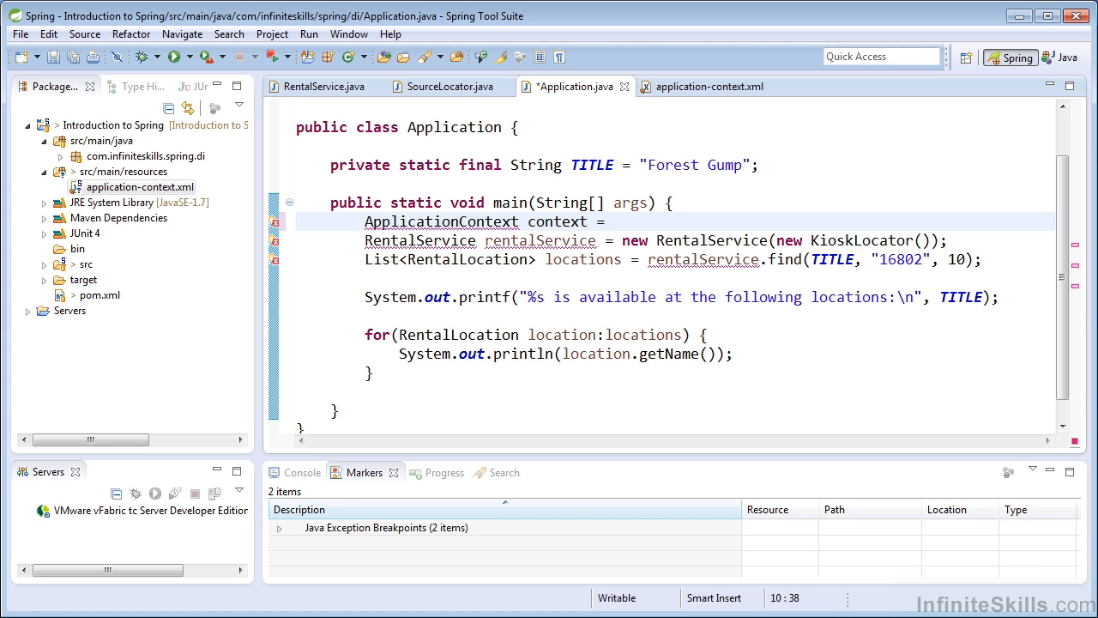
pyautogui.write('Class')
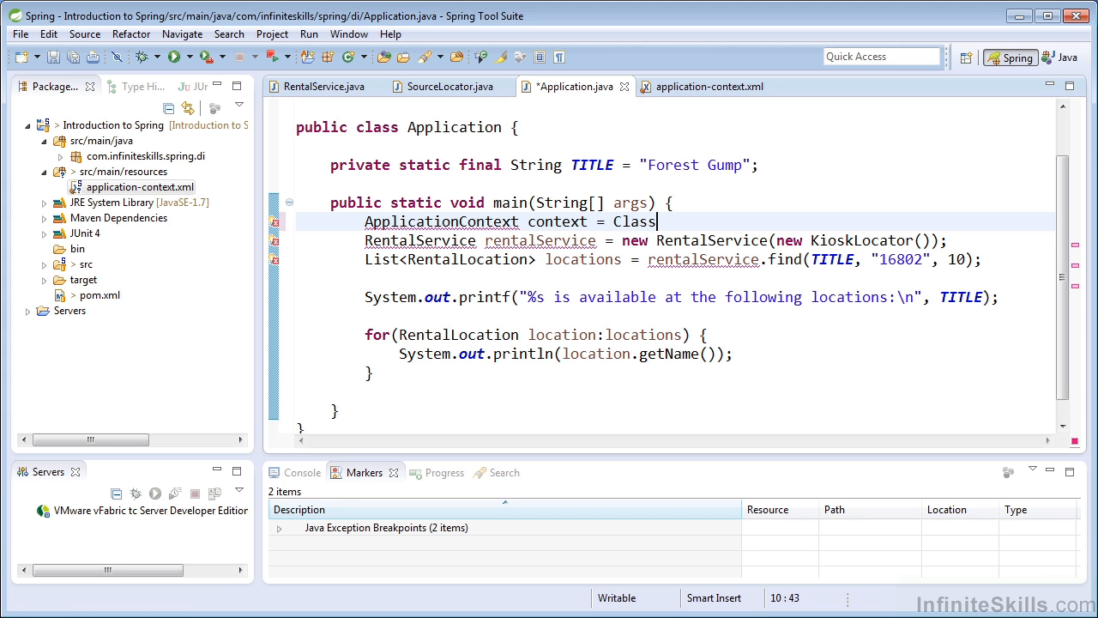
pyautogui.write('PathXmlApplicationContext')
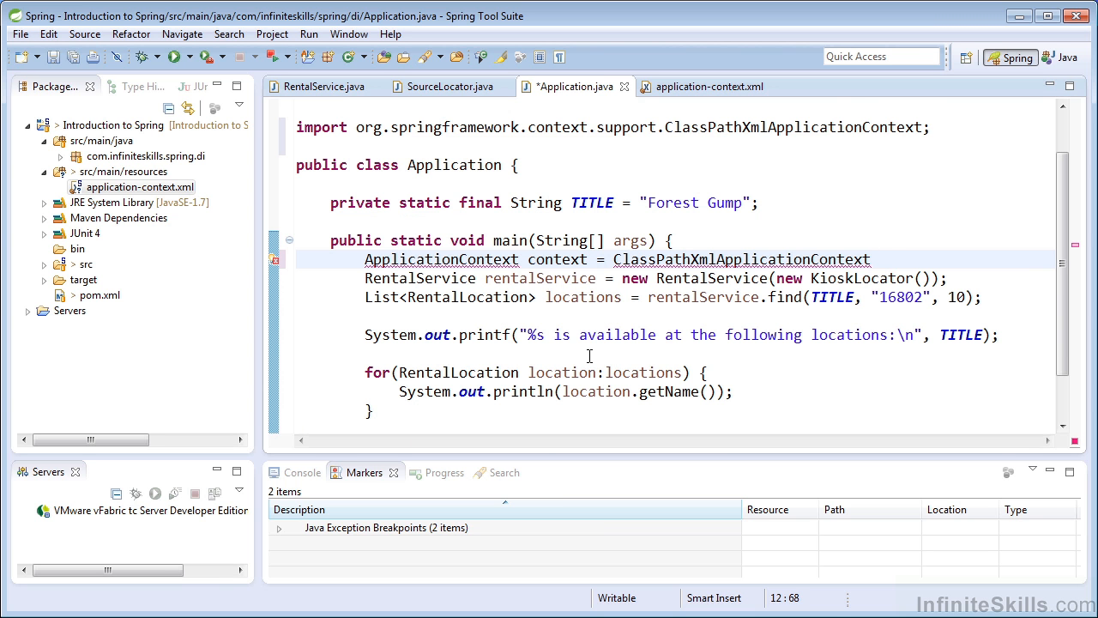
pyautogui.write('();')
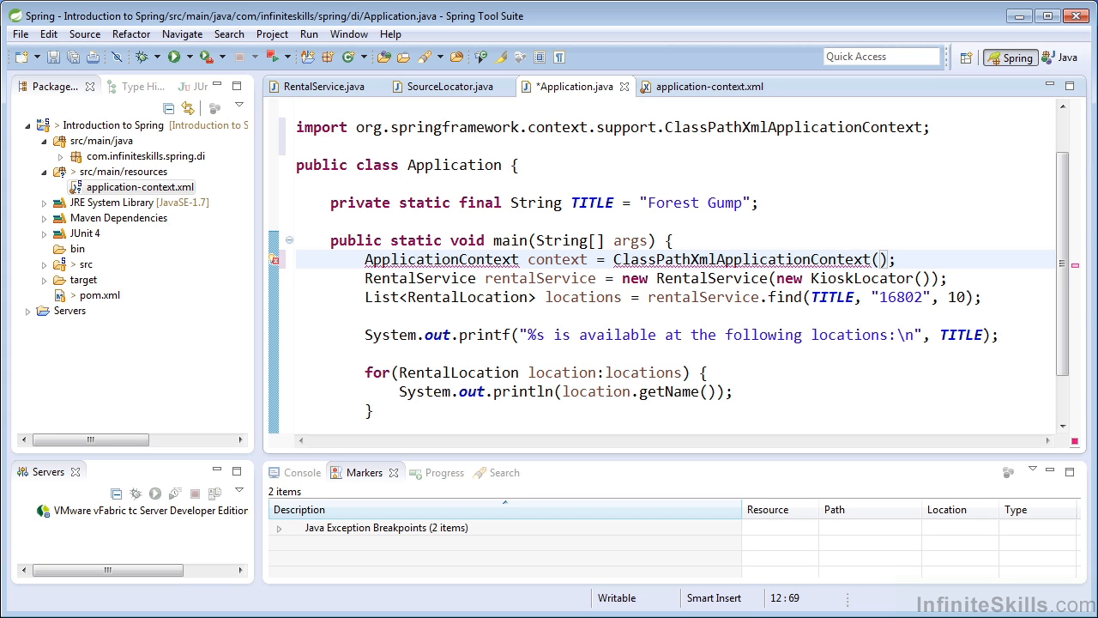
pyautogui.click(692, 259)
pyautogui.write(' new')
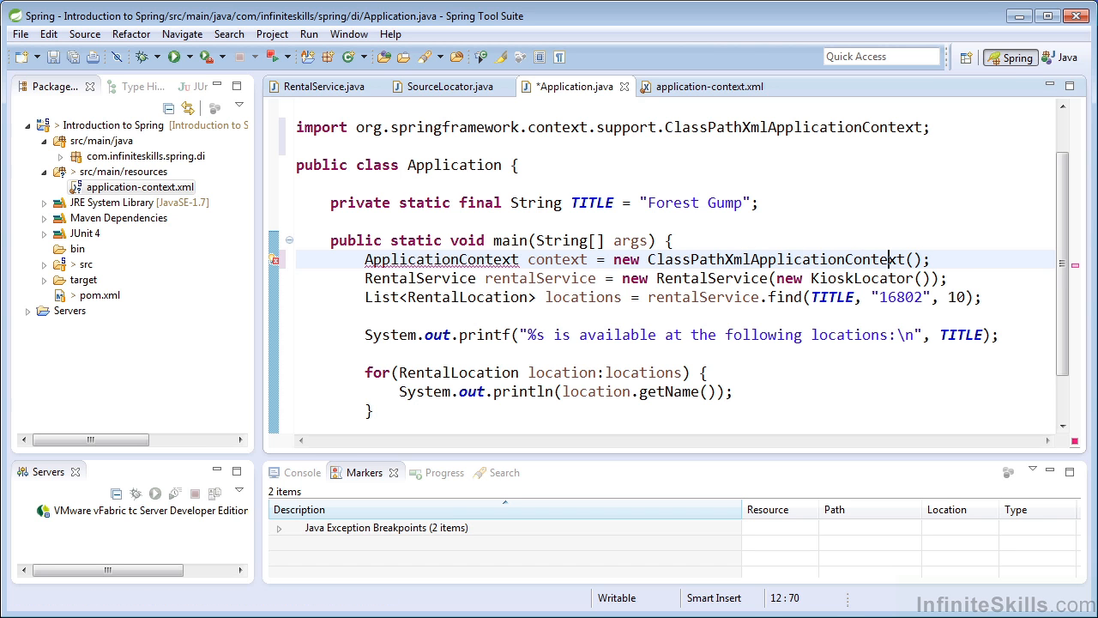
pyautogui.write('"applic"')
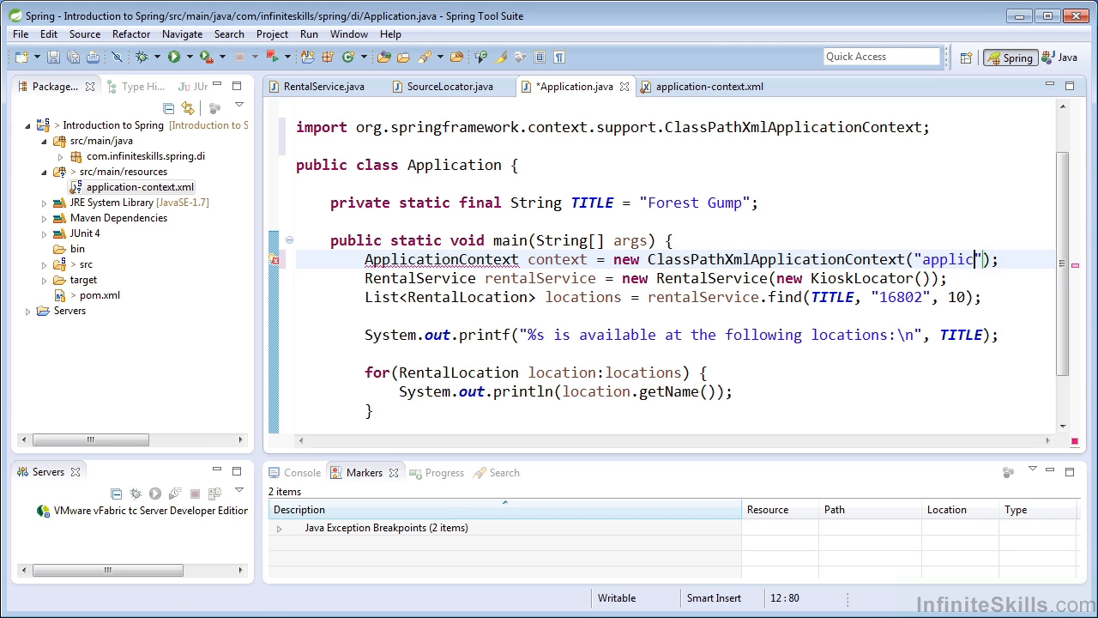
pyautogui.write('ation-context.xml')
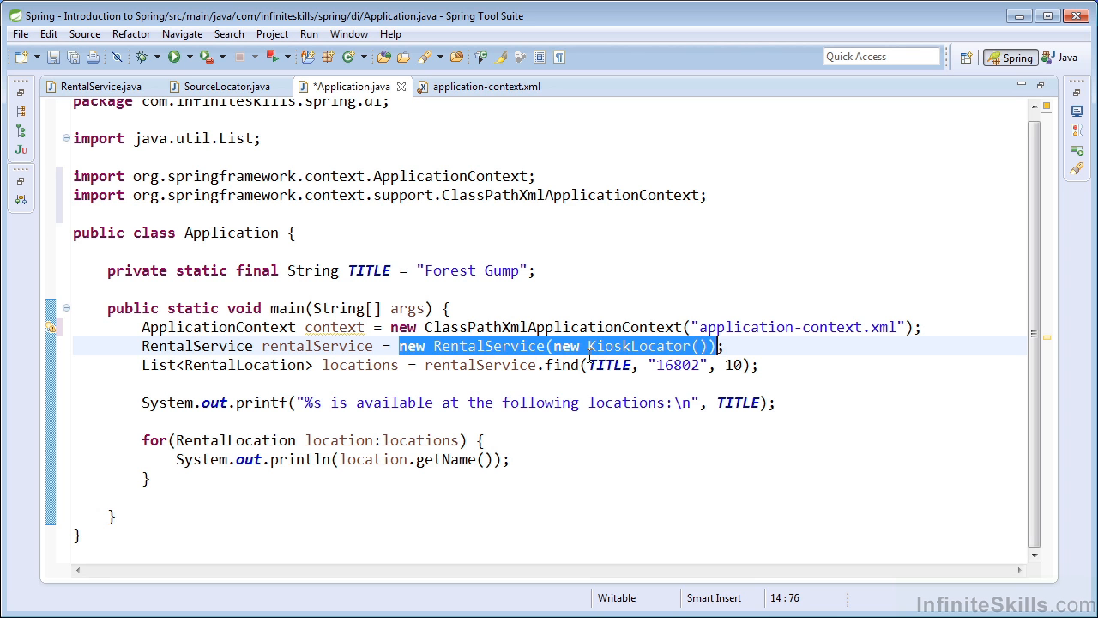
# - Replace the direct RentalService construction with context.getBean("rentalService", RentalService.class)
pyautogui.write('context.g')
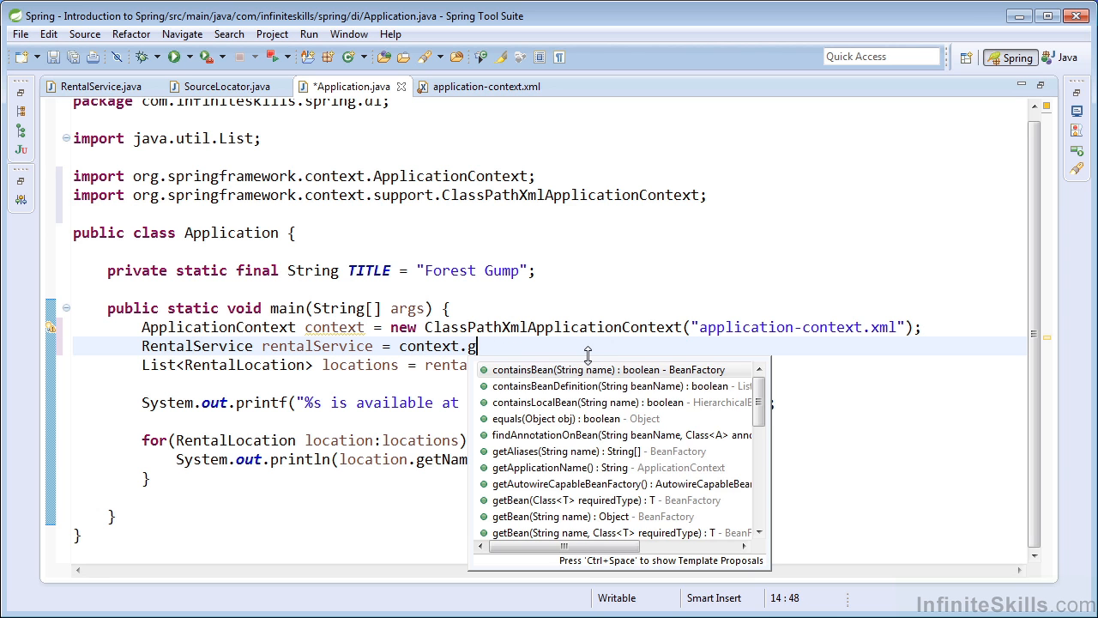
pyautogui.write('etbean("')
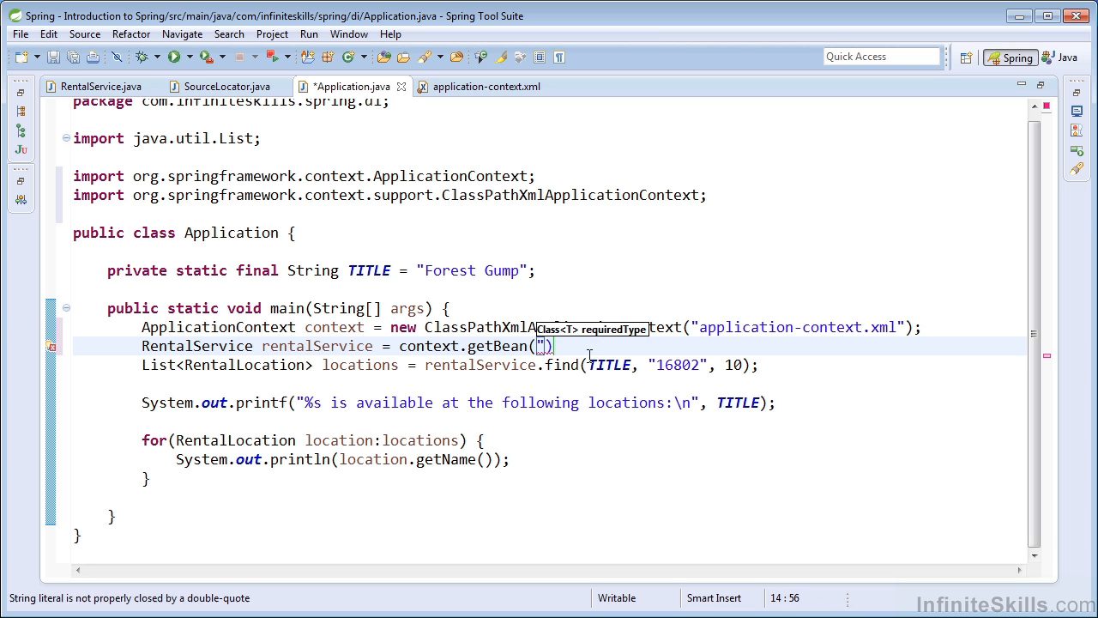
pyautogui.write('rentalServ')
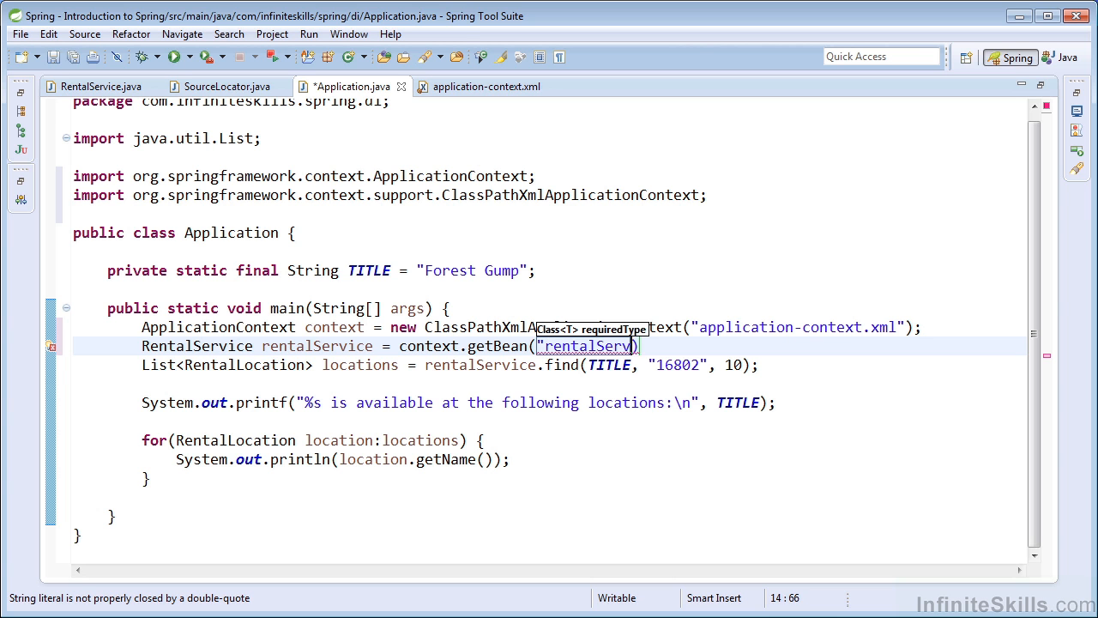
pyautogui.write('ice");')
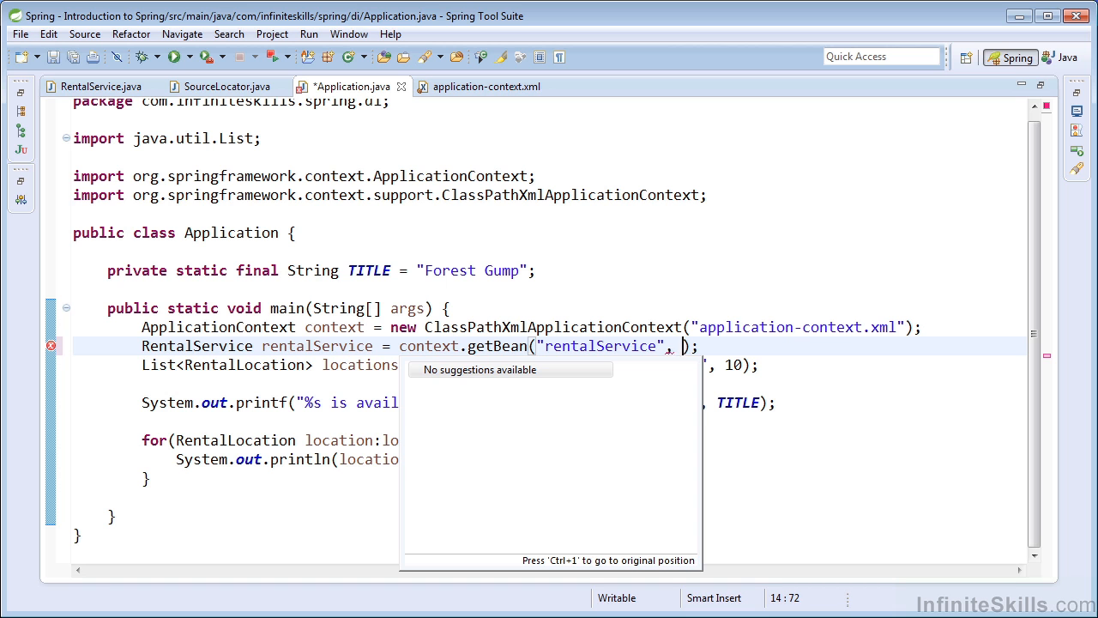
pyautogui.write('RentalSe')
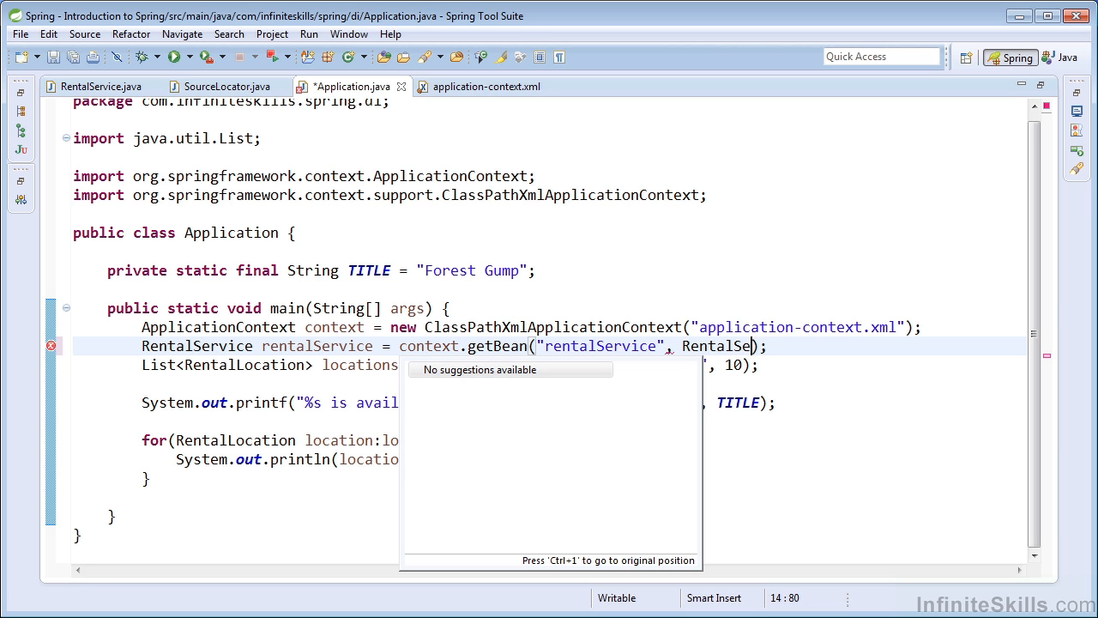
pyautogui.write('.class')
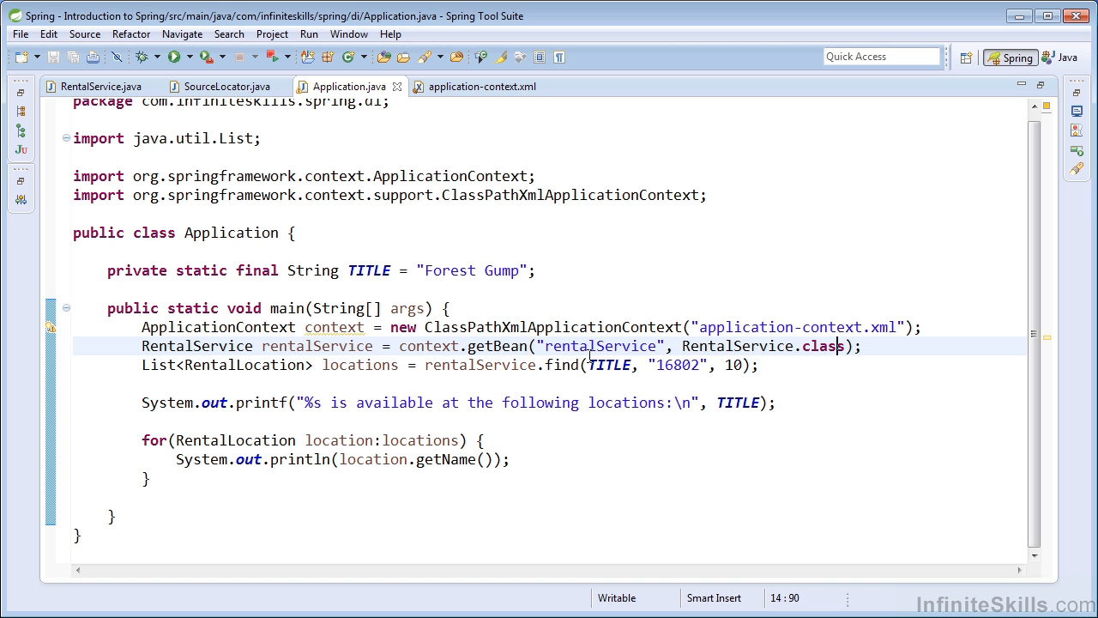
pyautogui.click(390, 346)
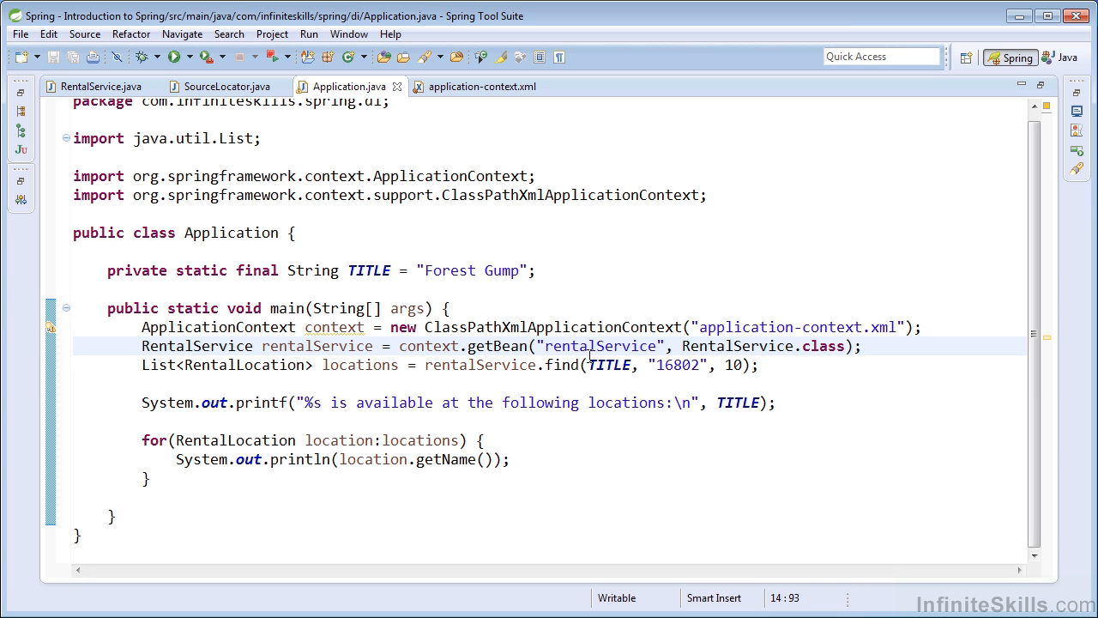
pyautogui.click(863, 346)
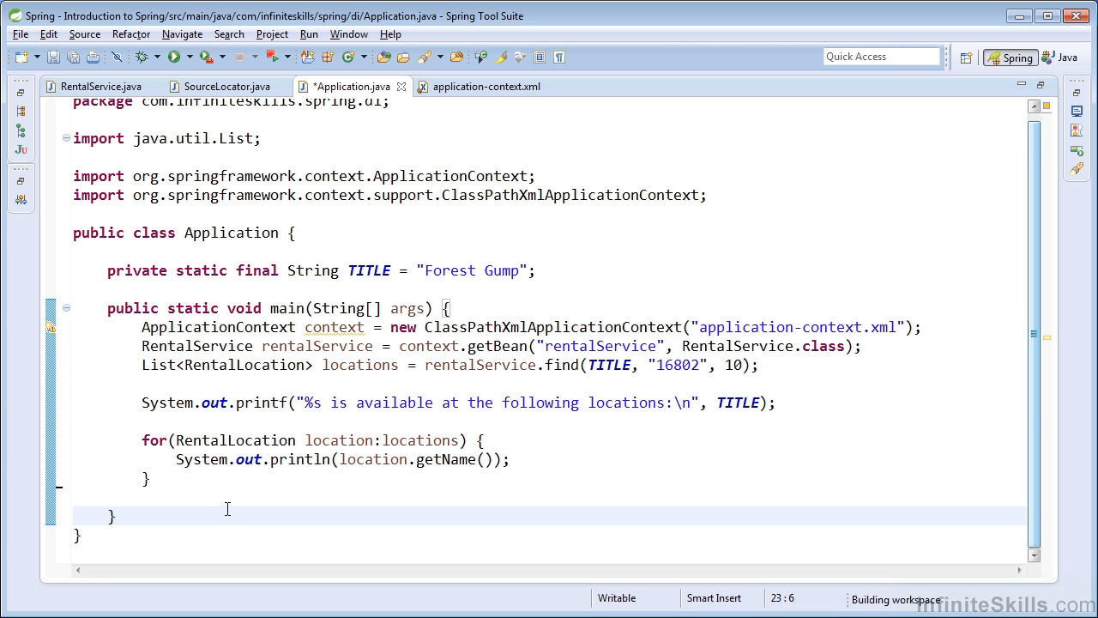
# - Append ((ClassPathXmlApplicationContext)context).close() after the loop in main
pyautogui.click(229, 497)
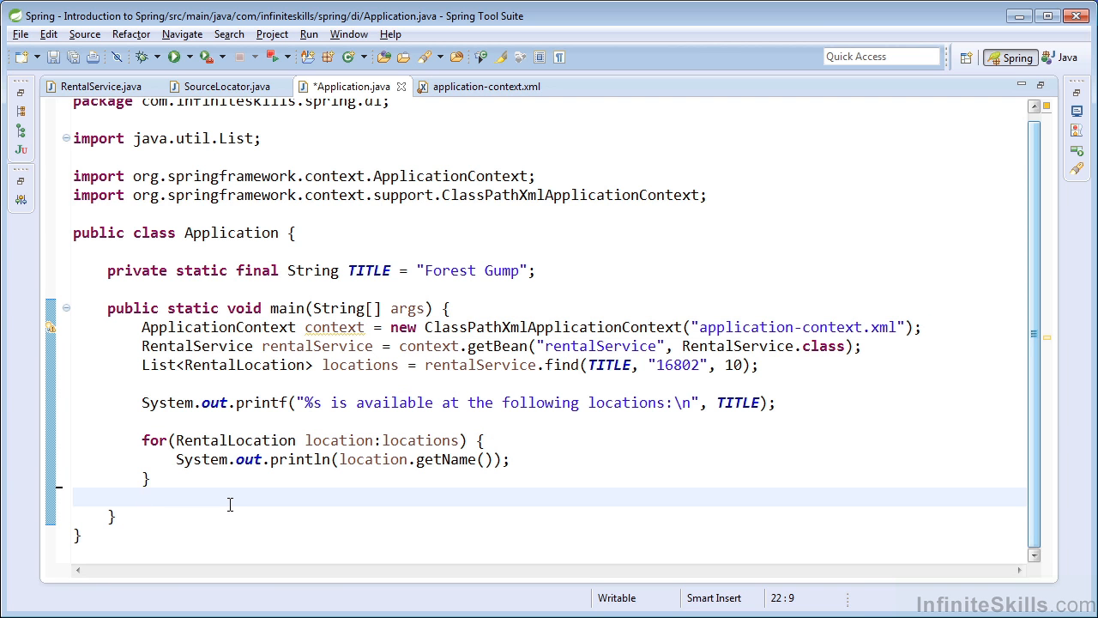
pyautogui.write('((Class))')
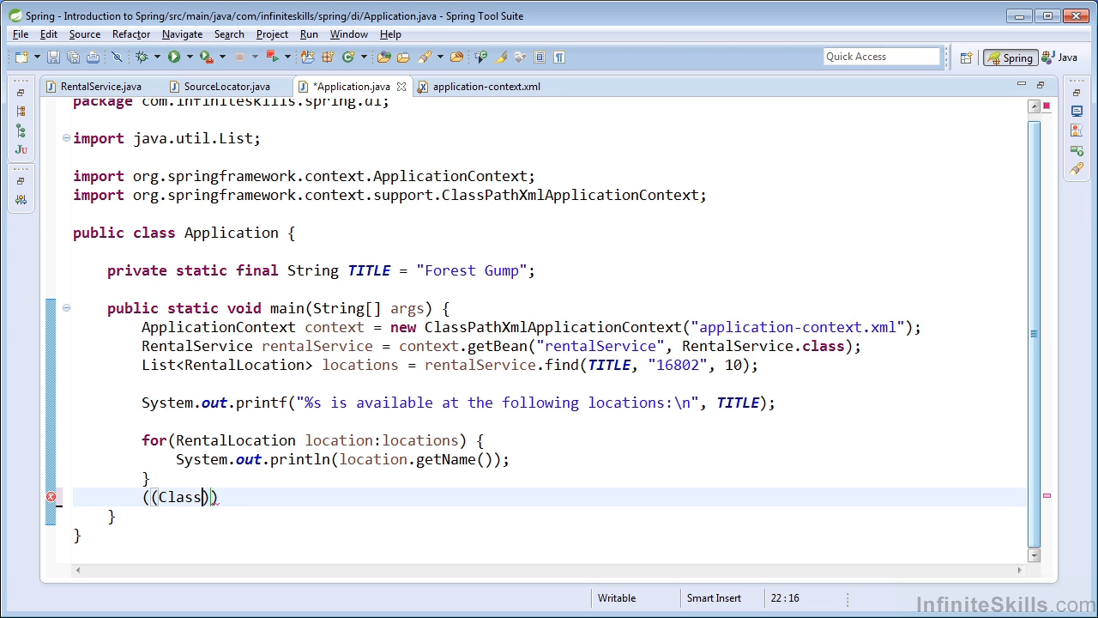
pyautogui.write('PathXmlApplicationContext')
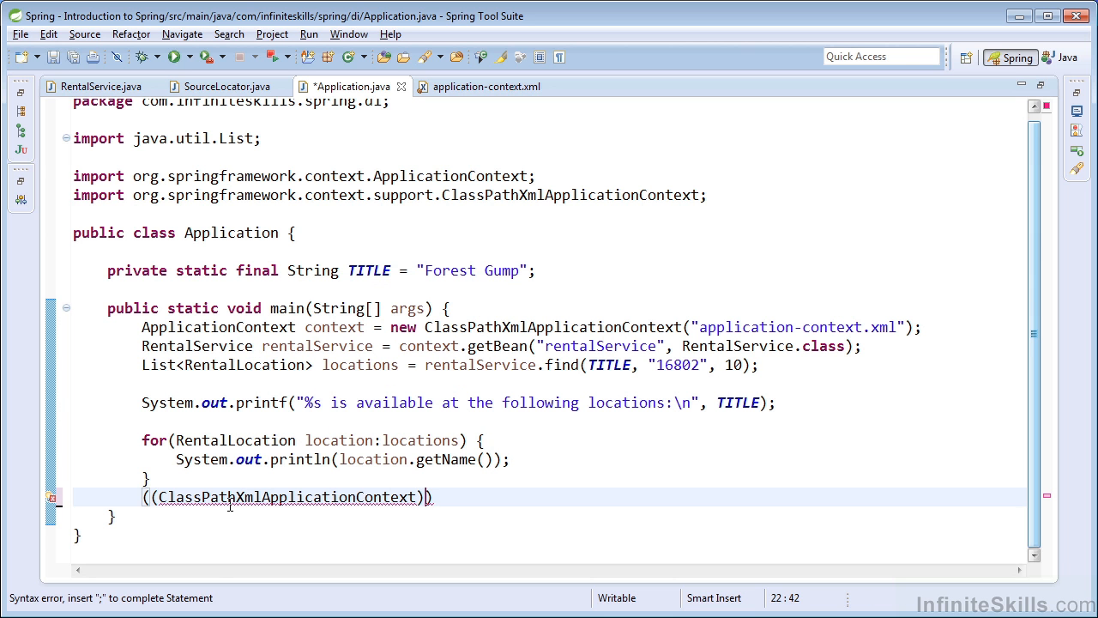
pyautogui.write('context).close();')
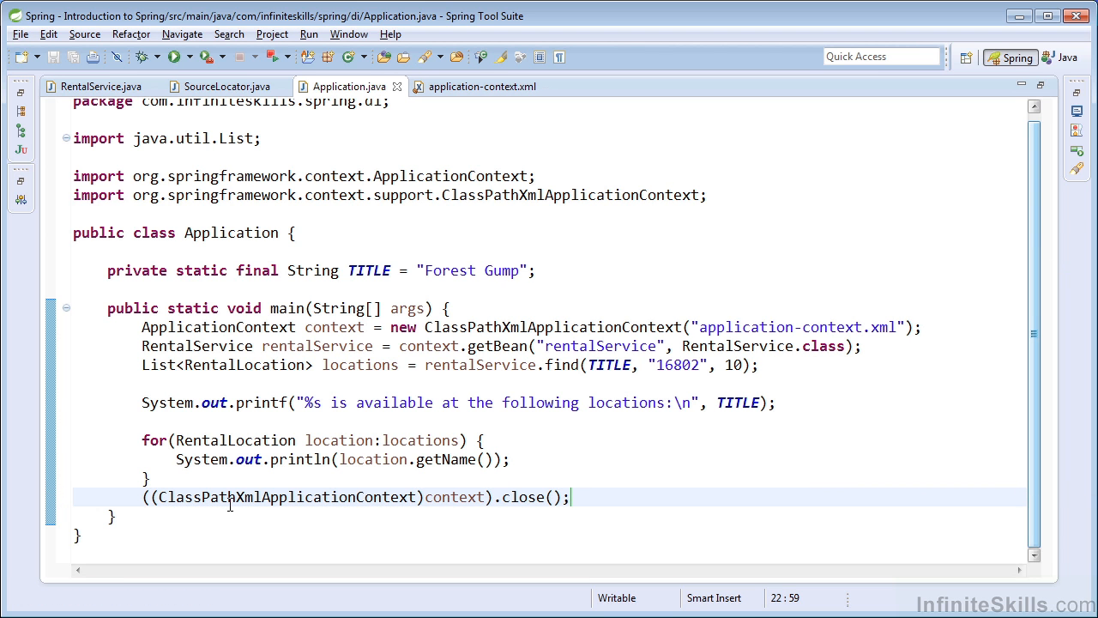
pyautogui.moveTo(526, 520)
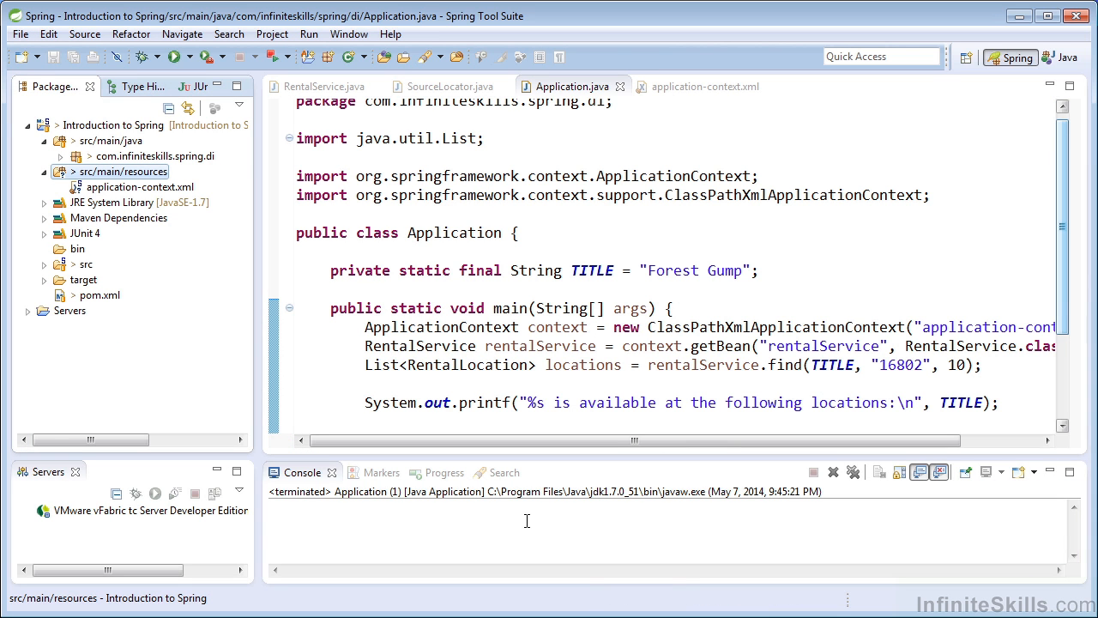
# - Add commons-logging 1.1.3 and log4j 1.2.17 (type jar) to pom.xml's dependencies
pyautogui.click(137, 203)
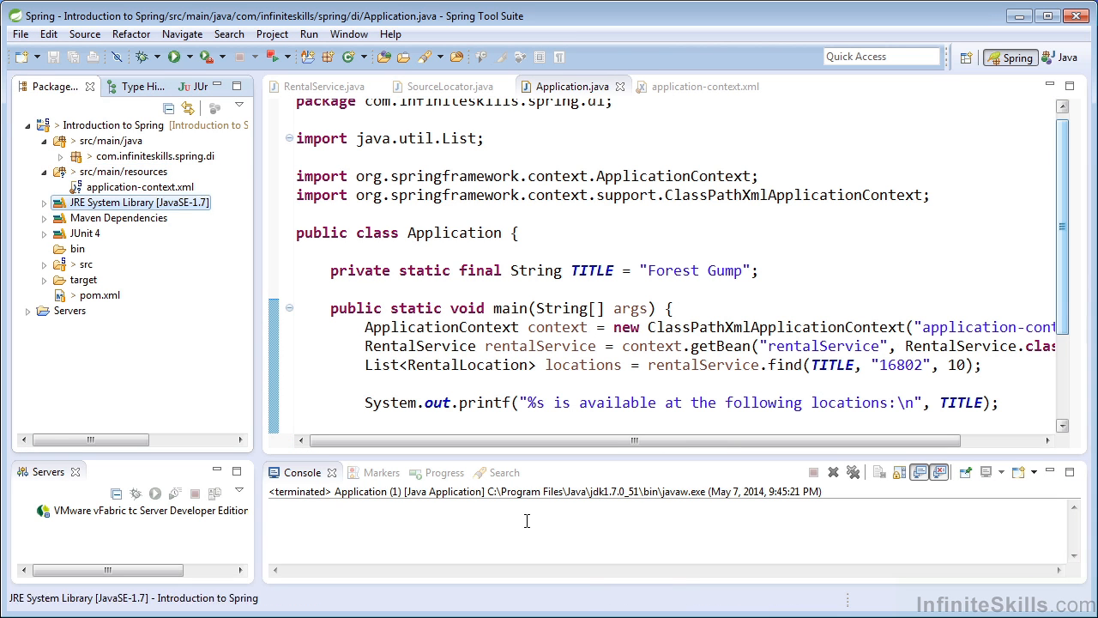
pyautogui.doubleClick(99, 294)
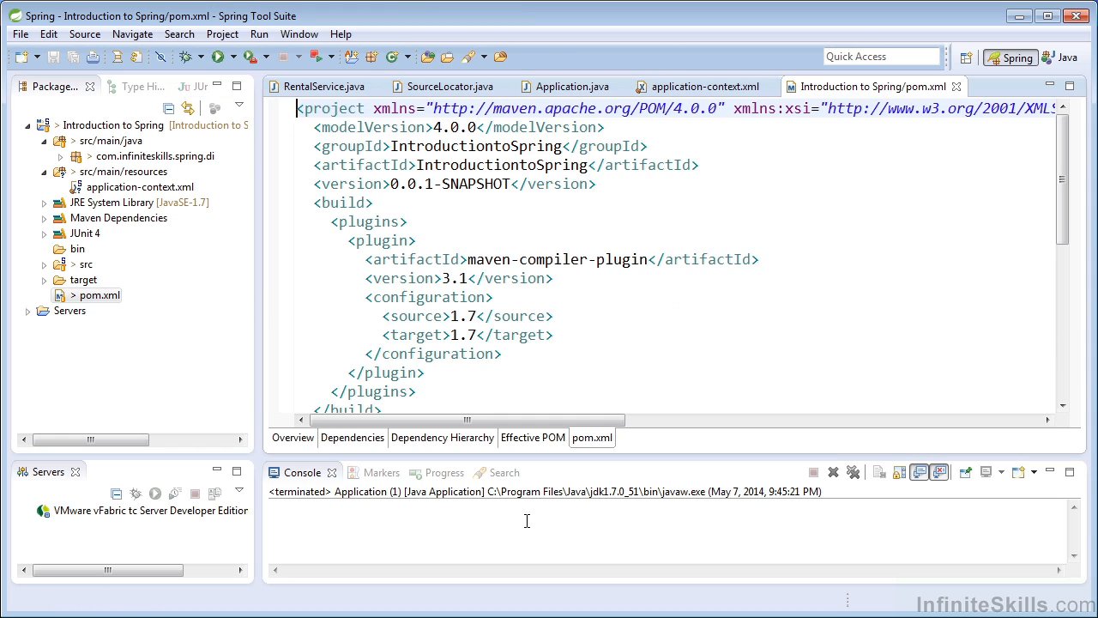
pyautogui.click(352, 438)
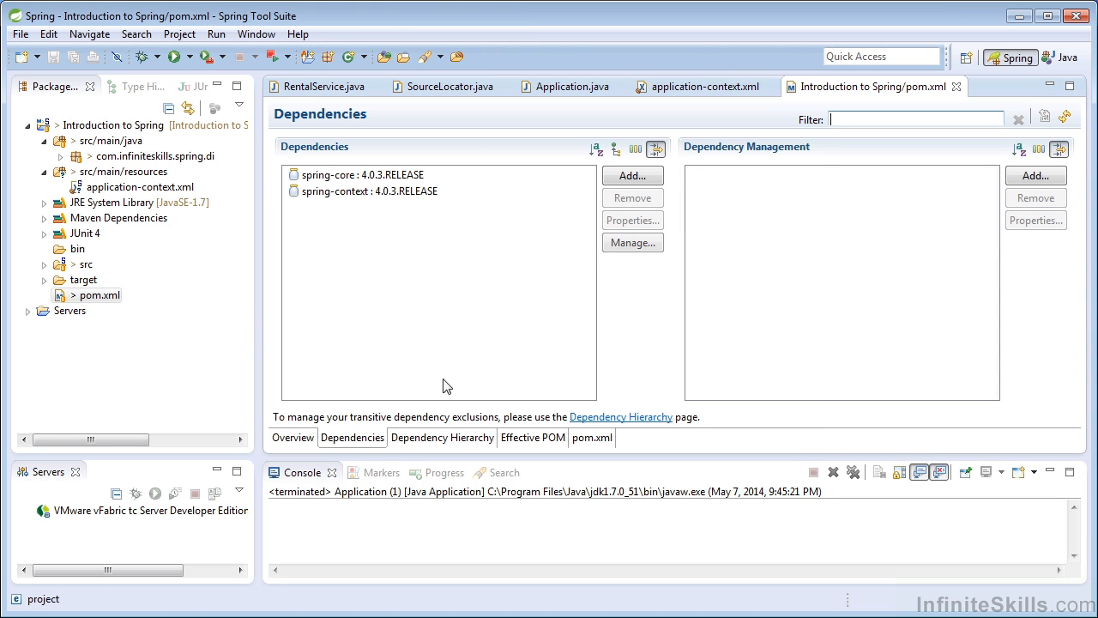
pyautogui.click(632, 175)
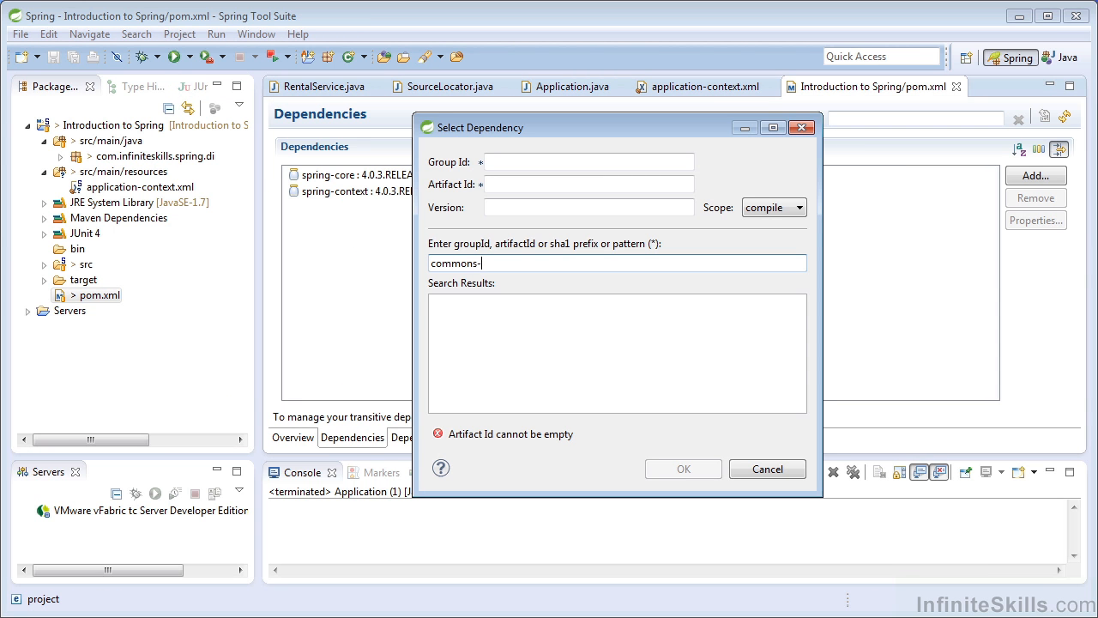
pyautogui.write('logging')
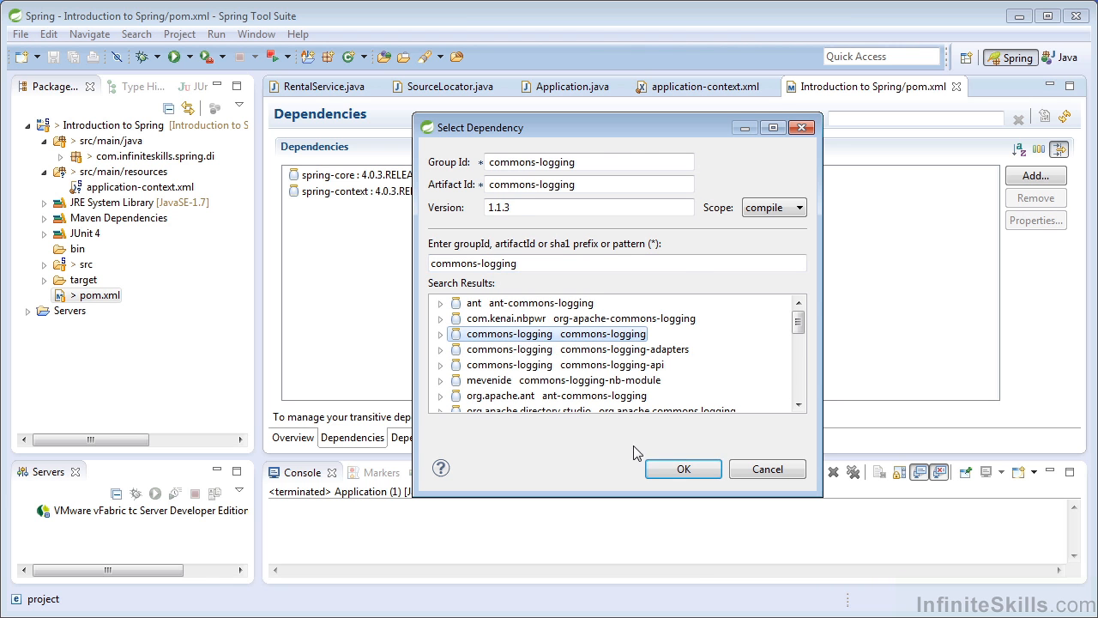
pyautogui.write('log4j')
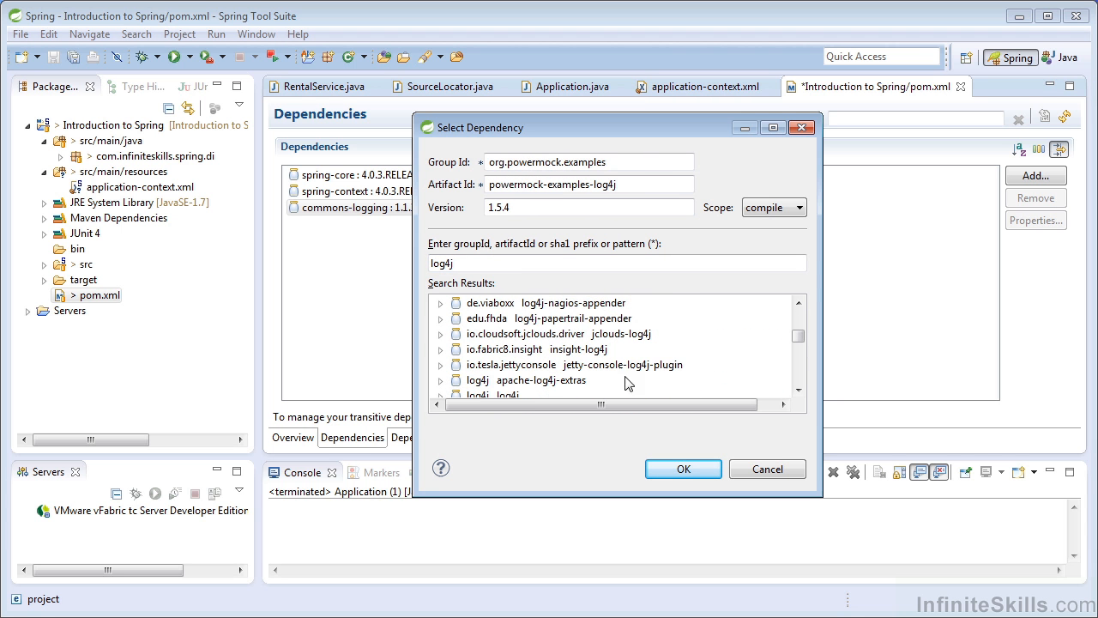
pyautogui.click(500, 379)
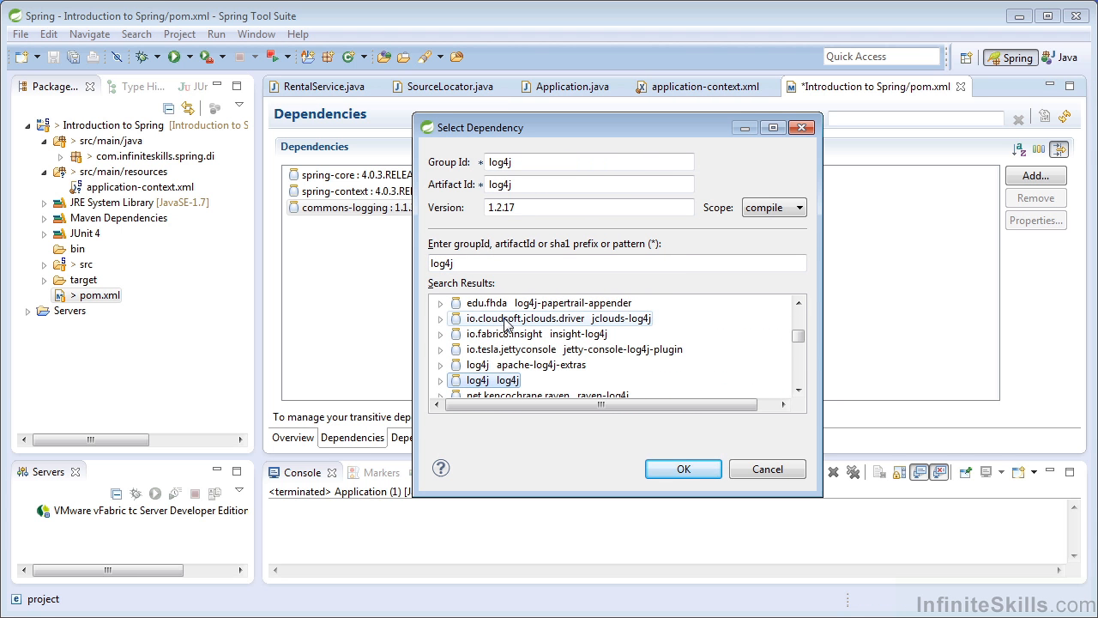
pyautogui.click(682, 469)
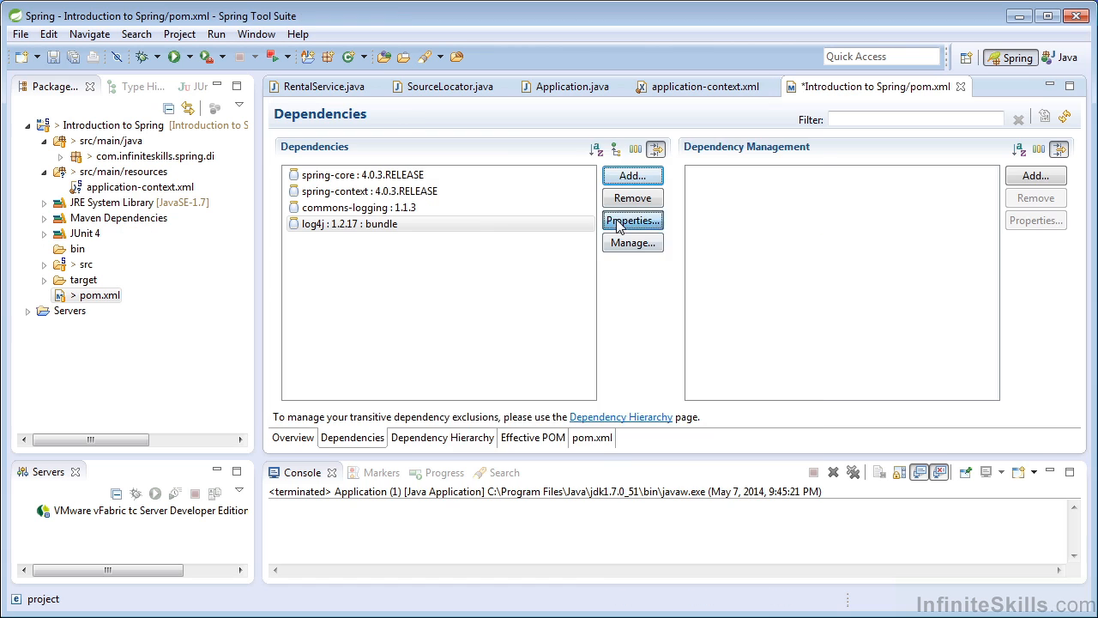
pyautogui.click(633, 220)
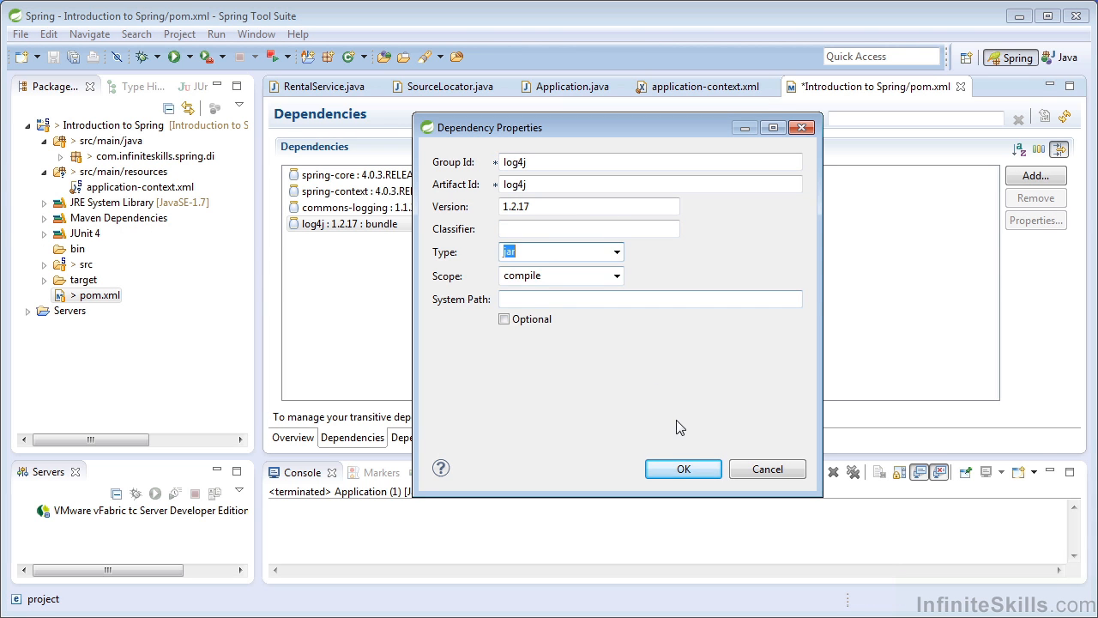
pyautogui.click(682, 468)
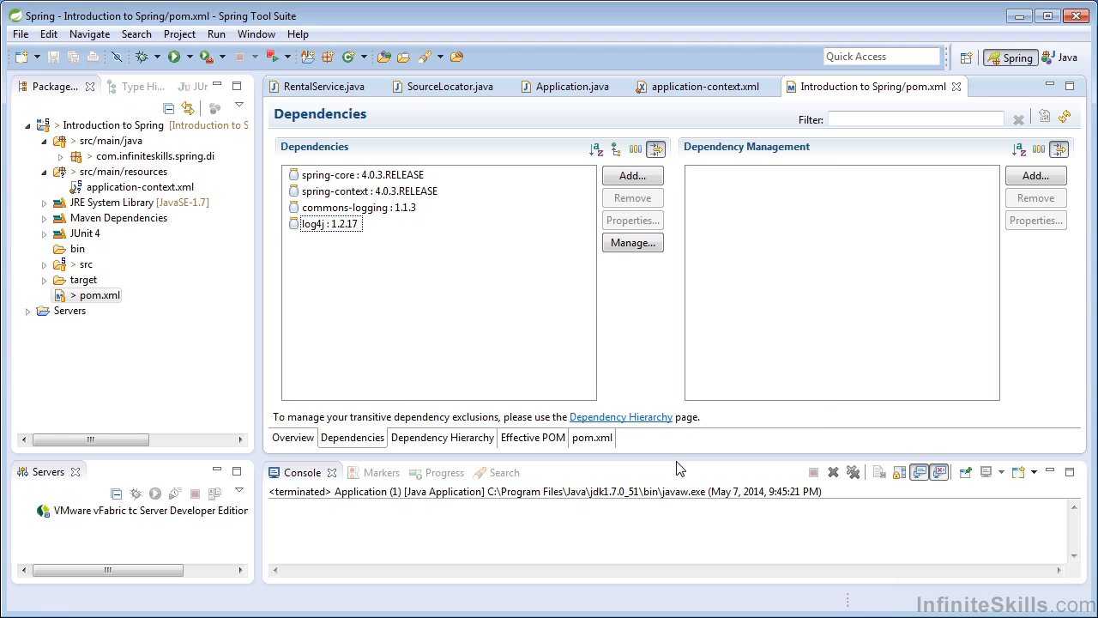
pyautogui.moveTo(610, 459)
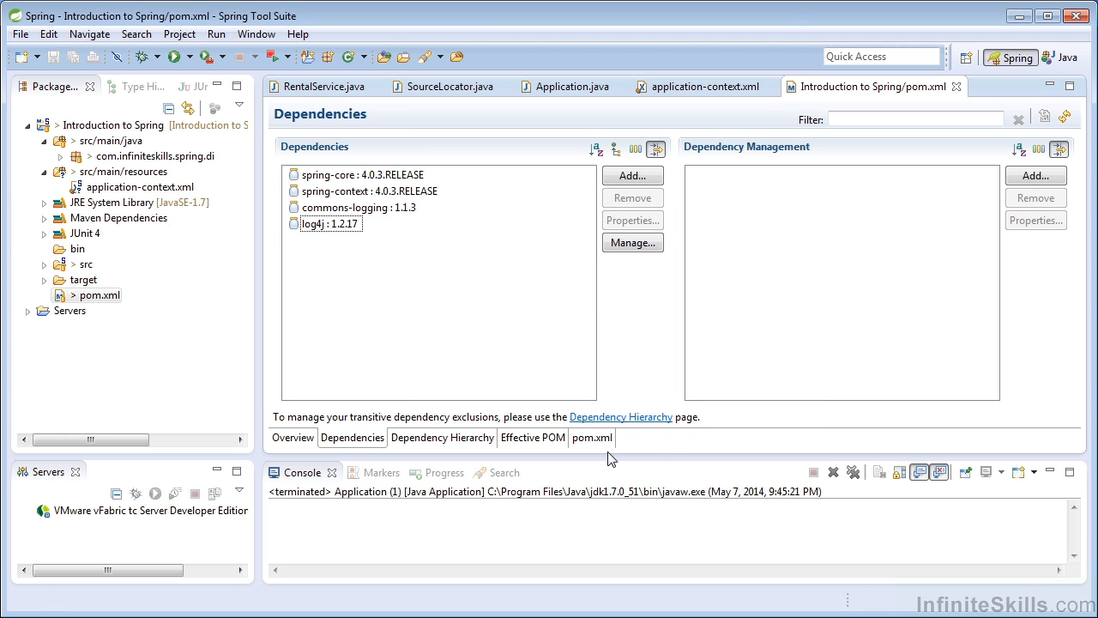
# - Create and save log4j.properties with a DEBUG root logger to a stdout ConsoleAppender
pyautogui.click(139, 186)
pyautogui.write('log4j')
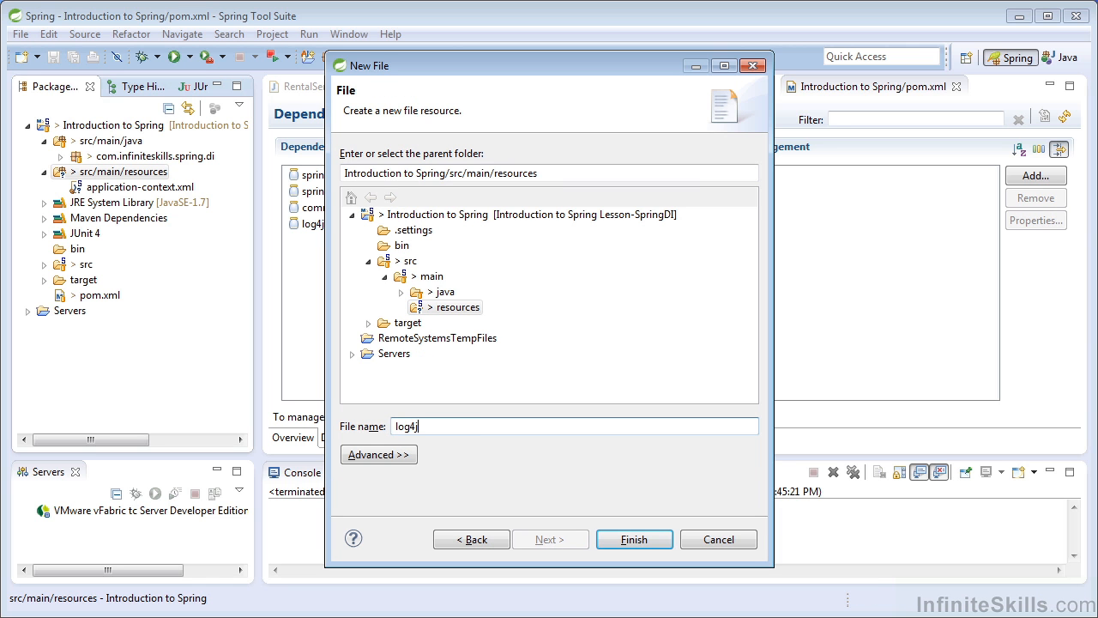
pyautogui.write('.properties')
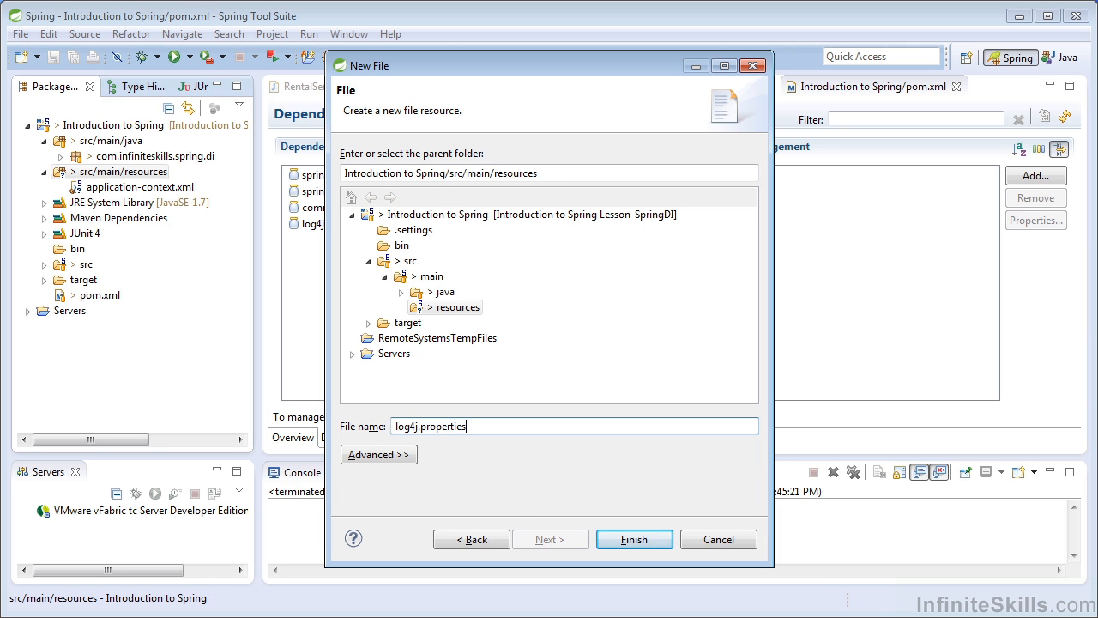
pyautogui.click(634, 539)
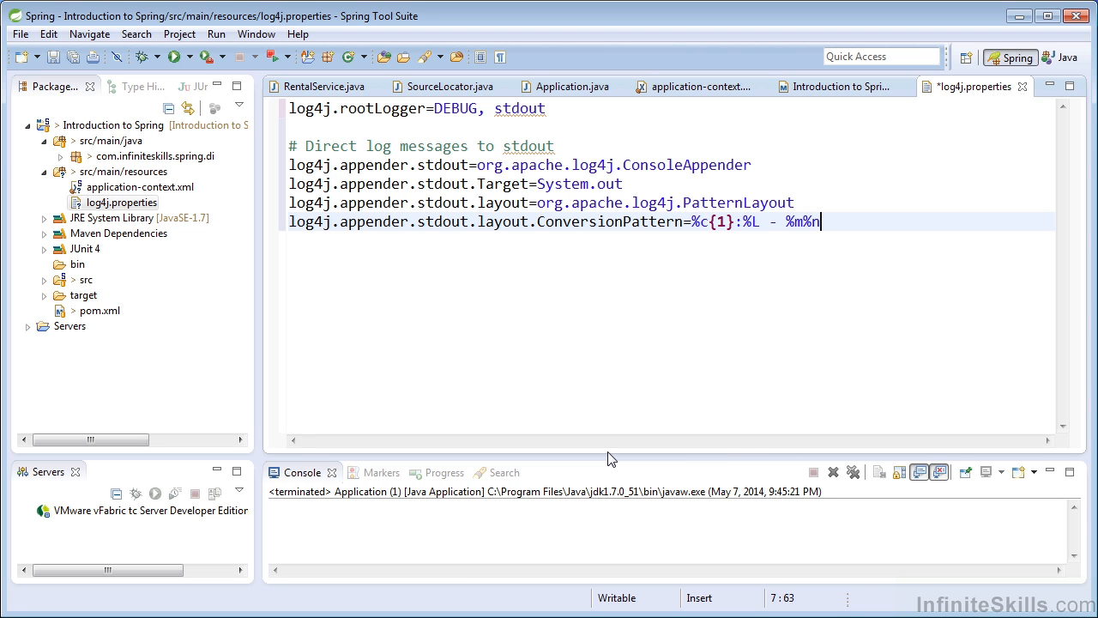
pyautogui.press('ctrl+s')
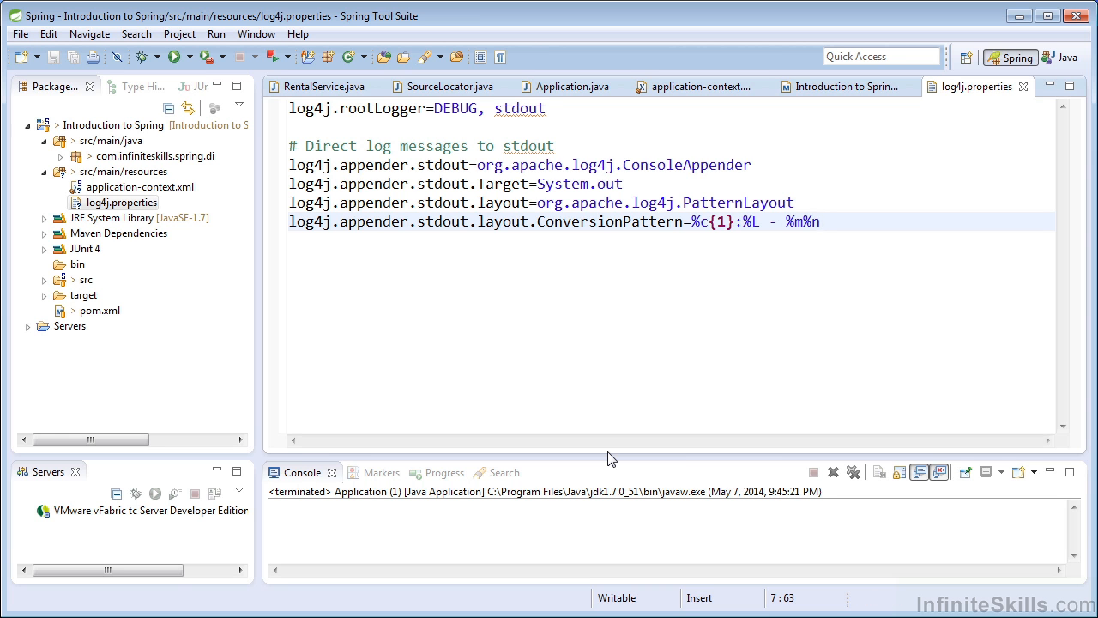
pyautogui.click(819, 222)
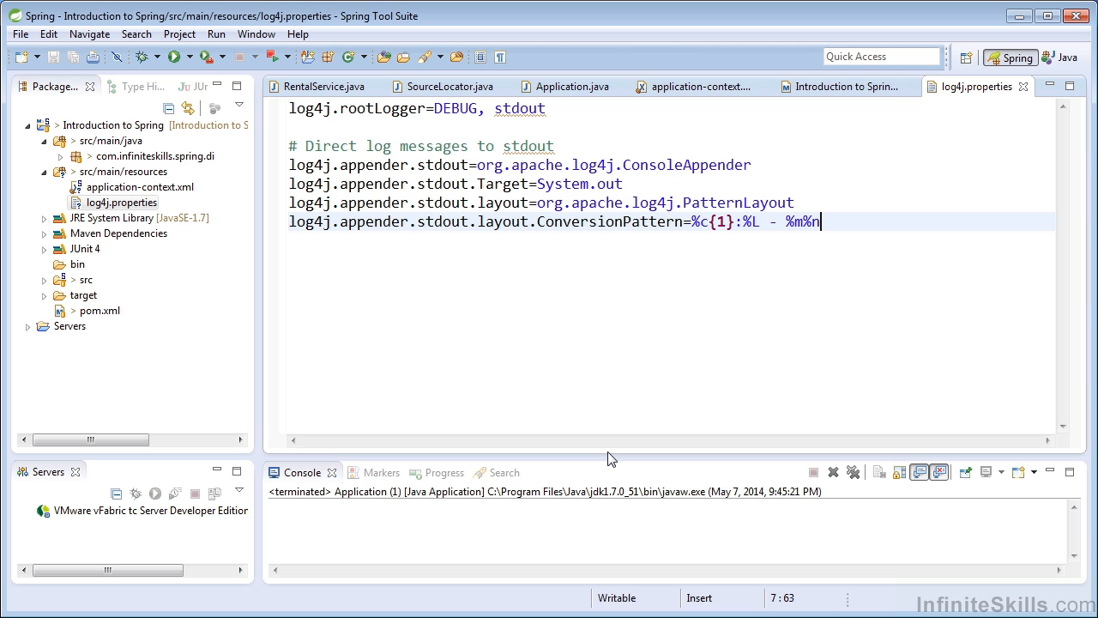
pyautogui.click(567, 86)
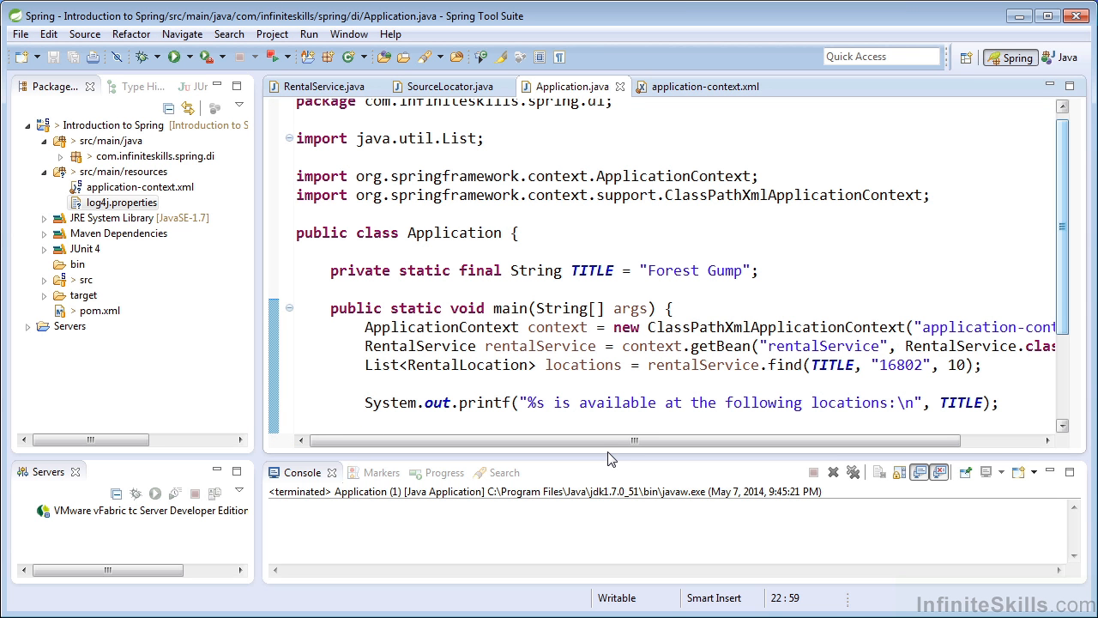
# - Run Application and scroll the console from the DEBUG logs to Forest Gump at Kiosks A and C
pyautogui.click(173, 55)
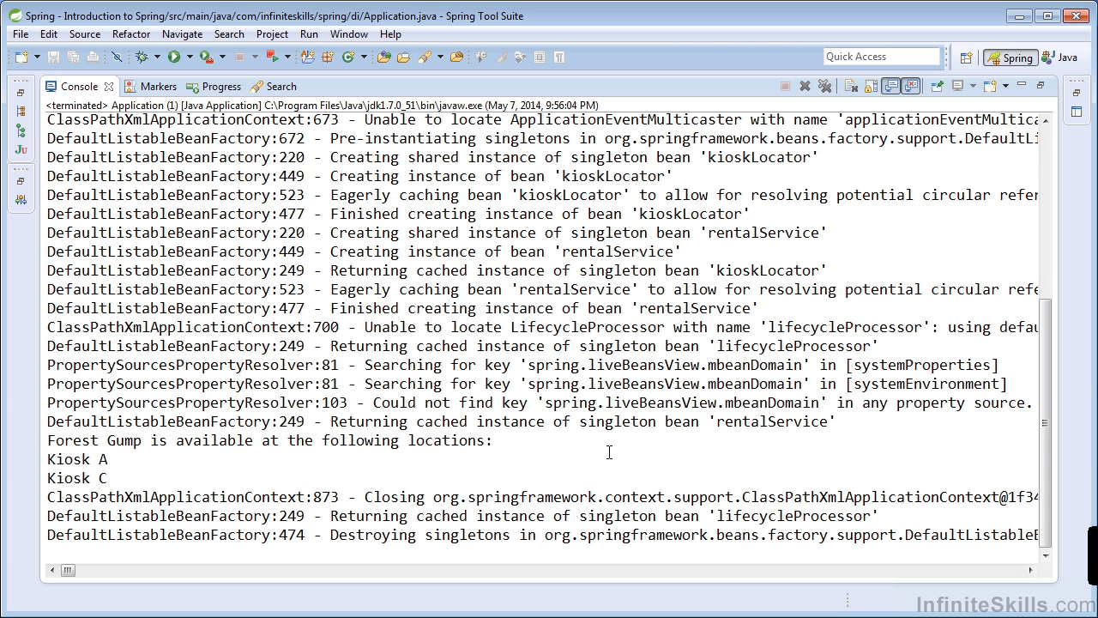
pyautogui.scroll(3)
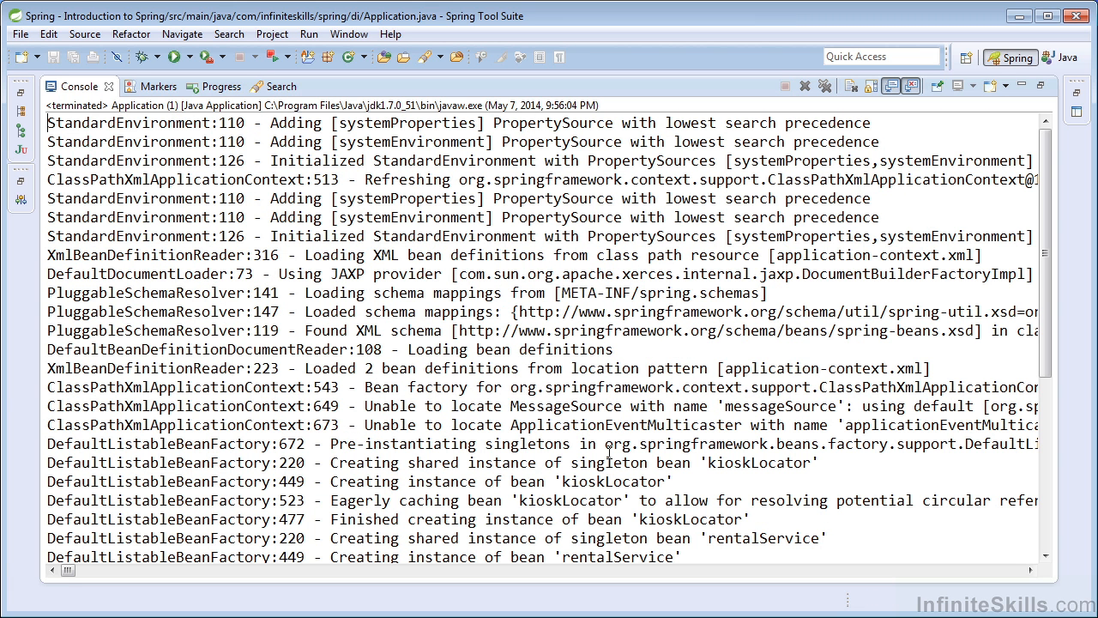
pyautogui.scroll(-3)
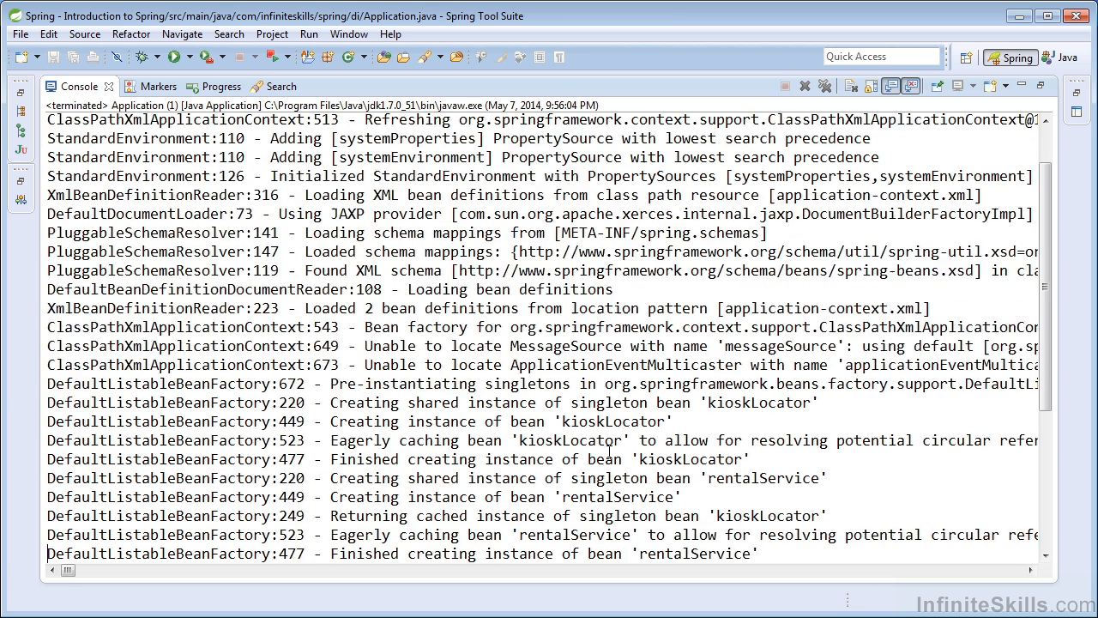
pyautogui.scroll(-3)
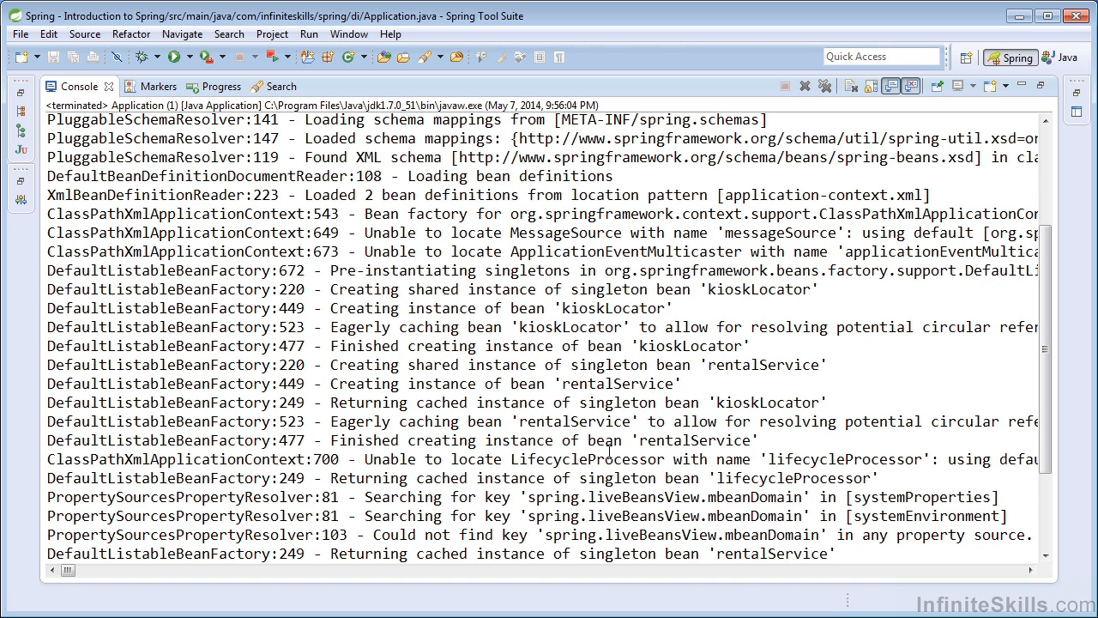
pyautogui.click(429, 364)
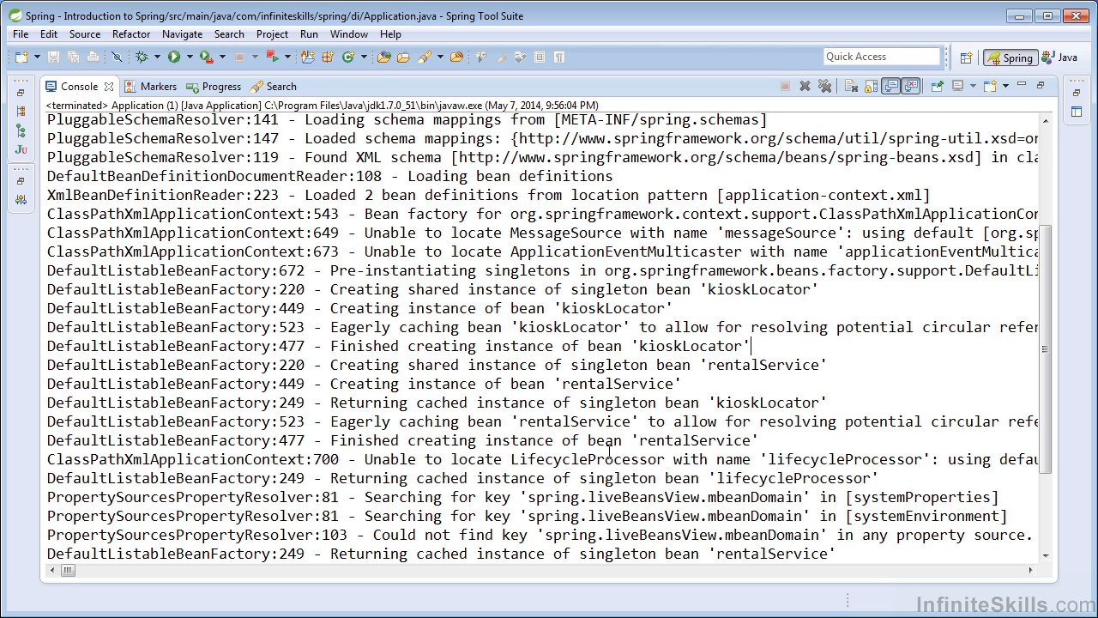
pyautogui.scroll(-3)
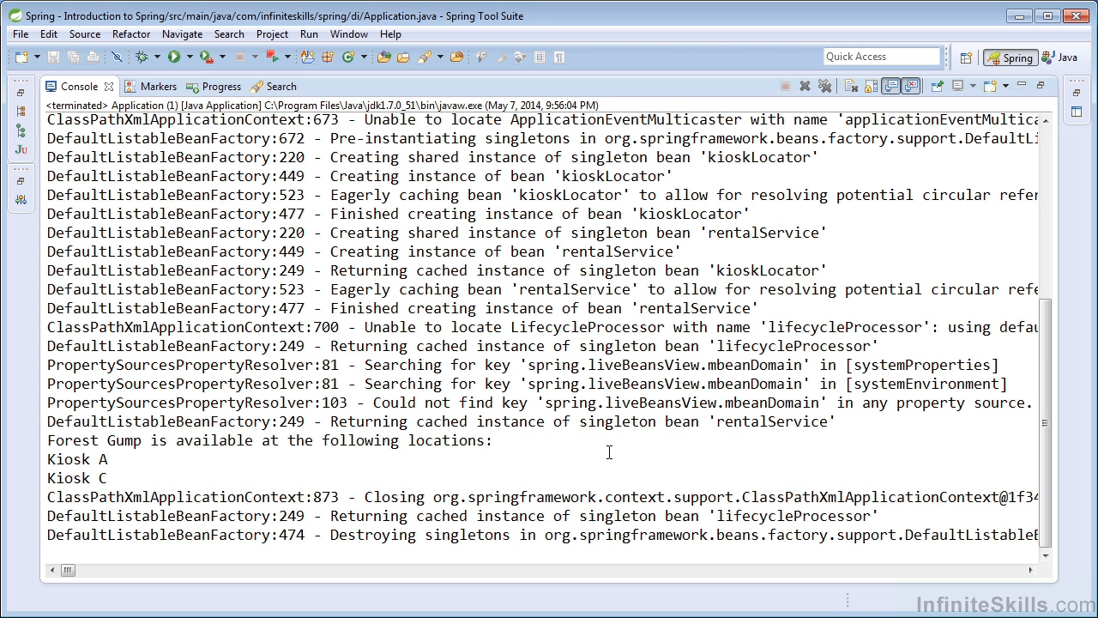